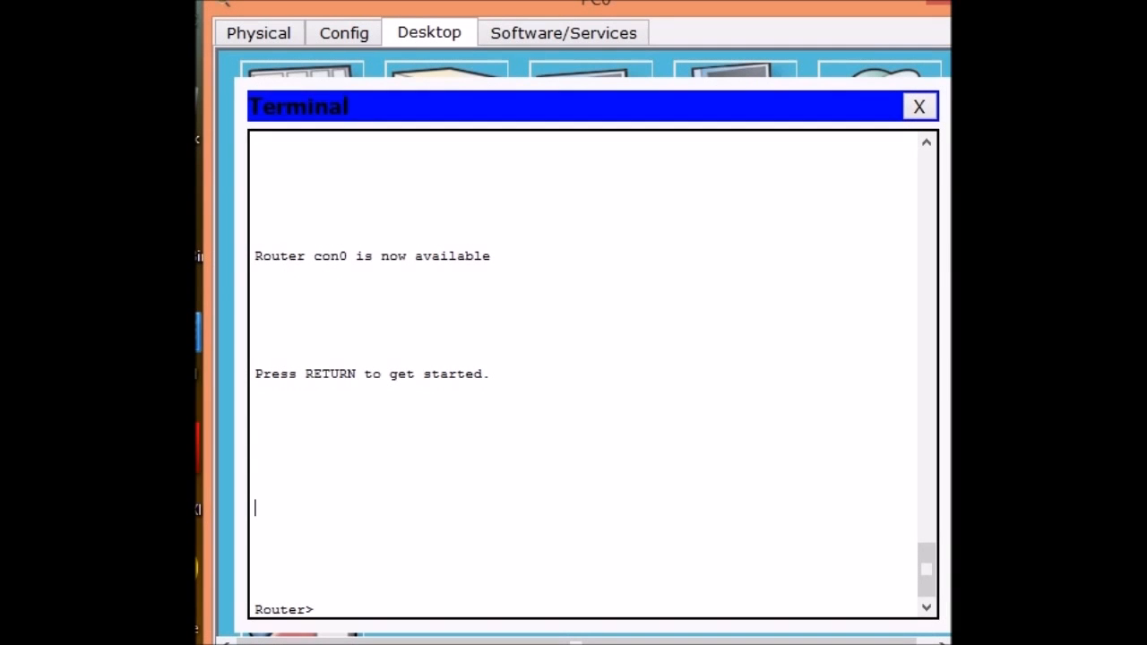
Enter privileged mode, then global configuration, and set the router hostname to ameble.
{"action": "type", "text": "enable"}
{"action": "type", "text": "configure"}
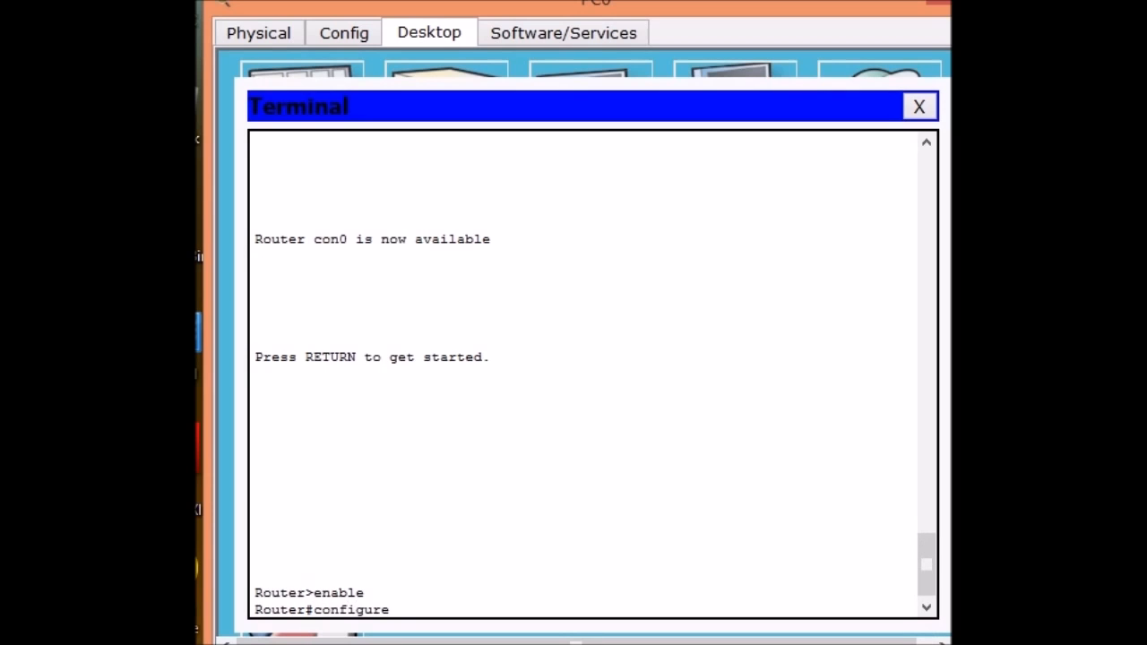
{"action": "type", "text": "terminal"}
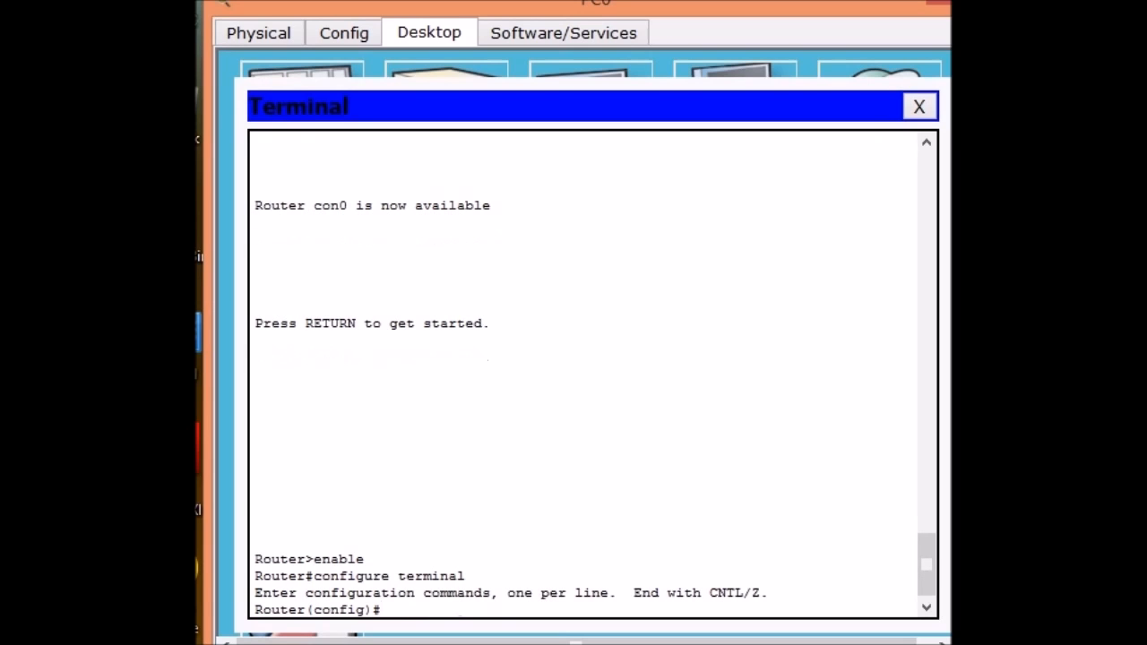
{"action": "type", "text": "hostnam"}
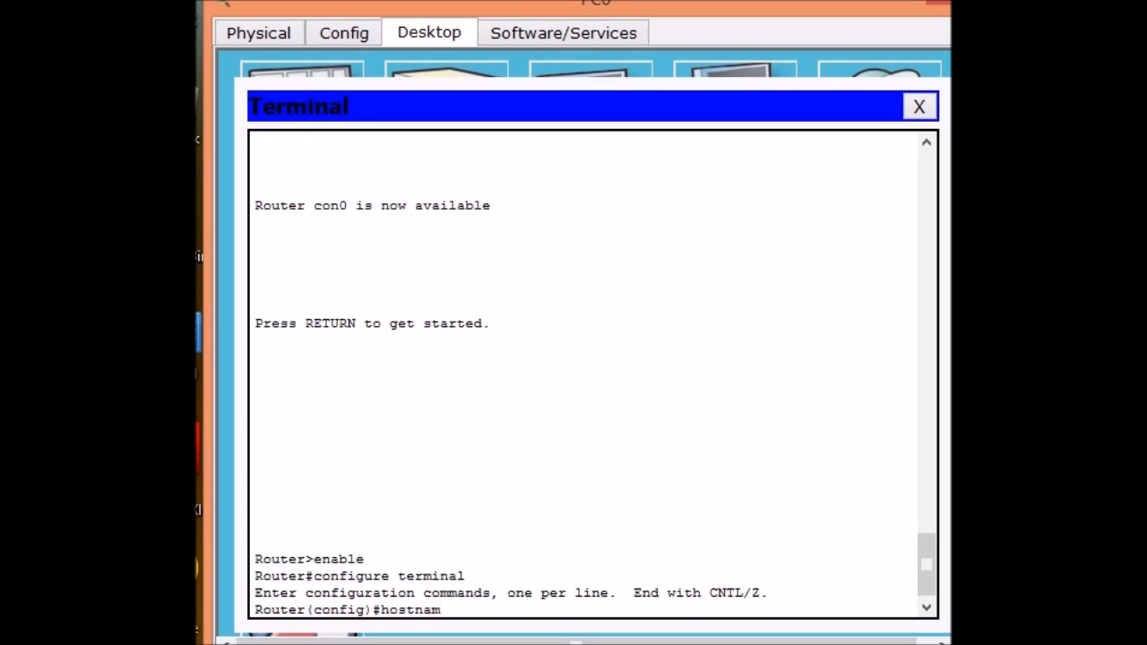
{"action": "type", "text": "e ameble"}
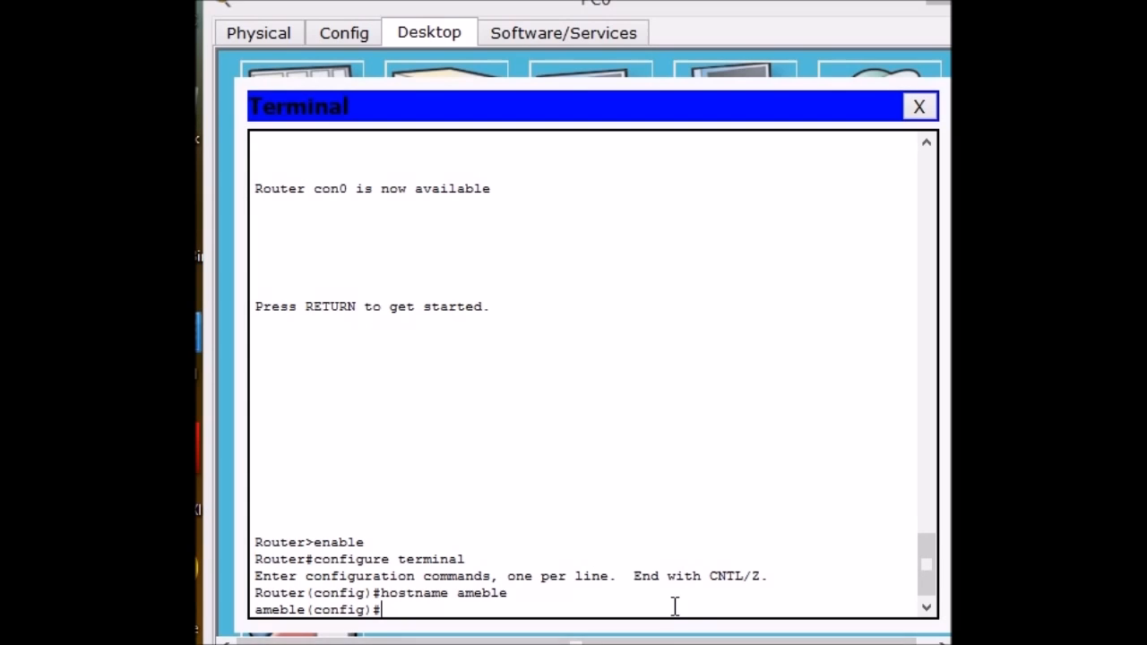
Enable service password-encryption and set an enable secret on router ameble.
{"action": "type", "text": "serv"}
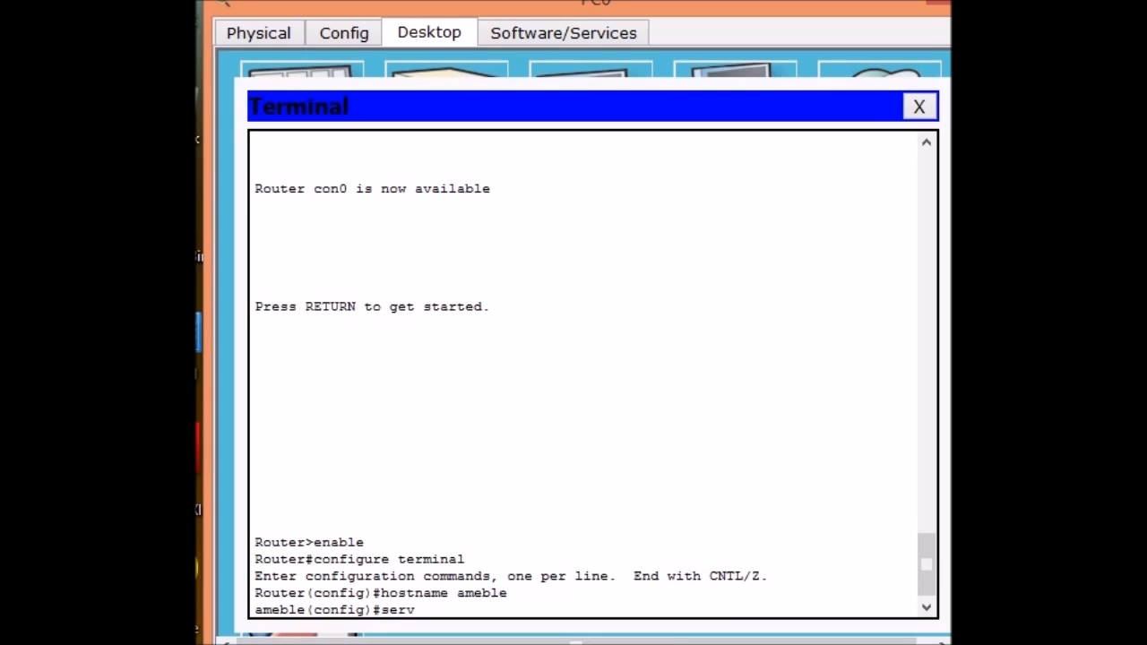
{"action": "type", "text": "ice"}
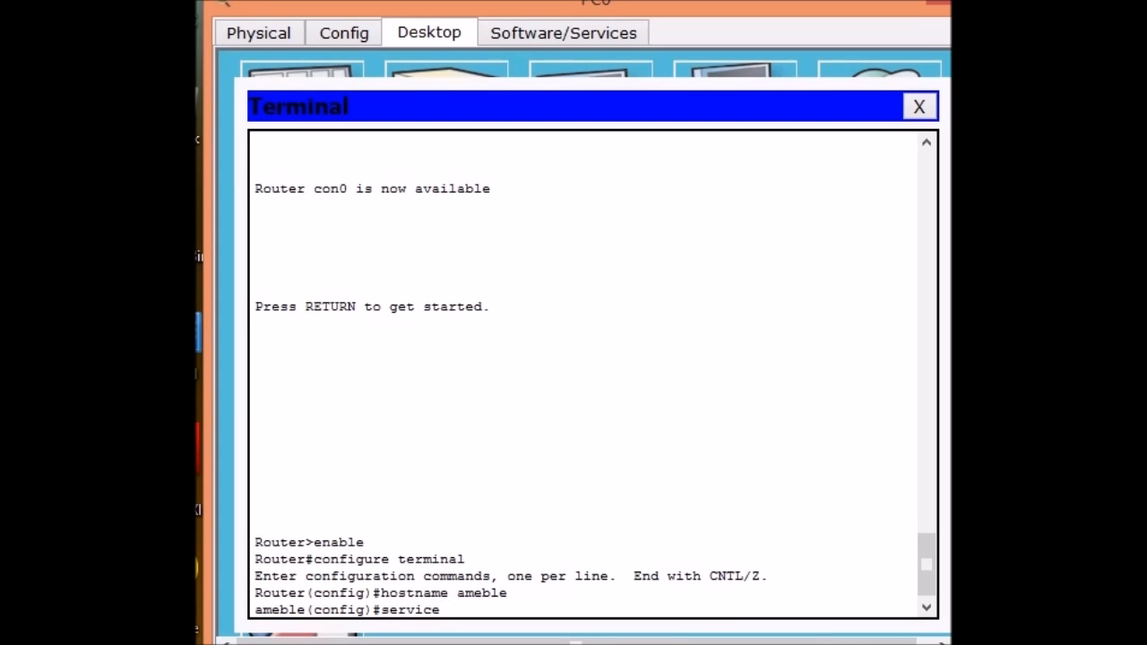
{"action": "type", "text": "password-e"}
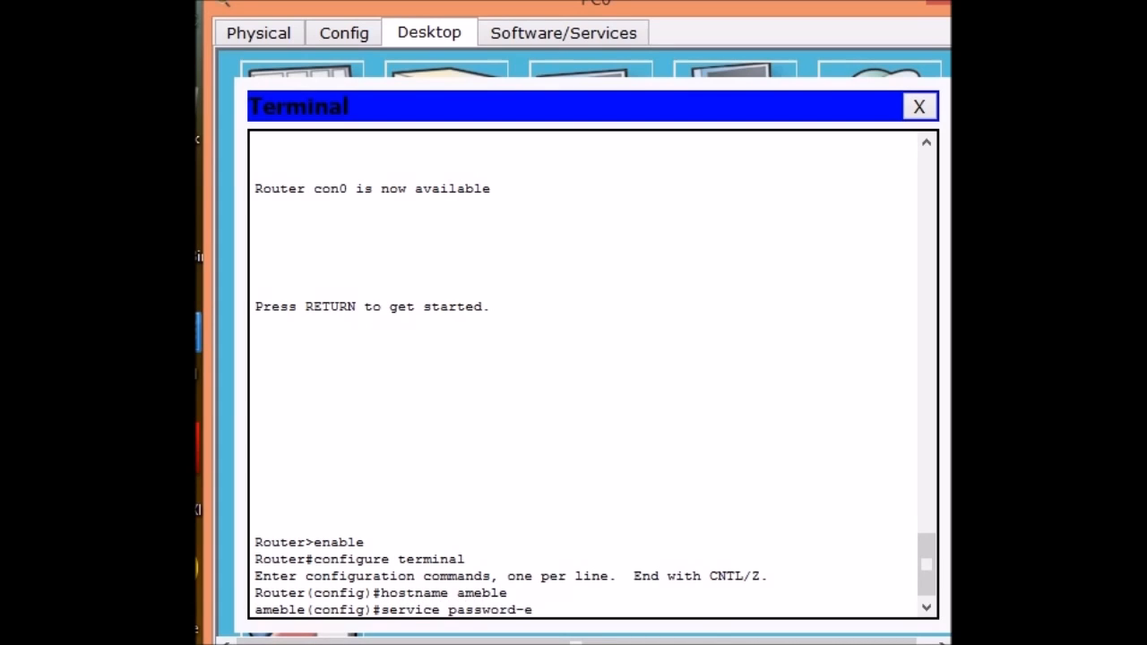
{"action": "type", "text": "ncryption"}
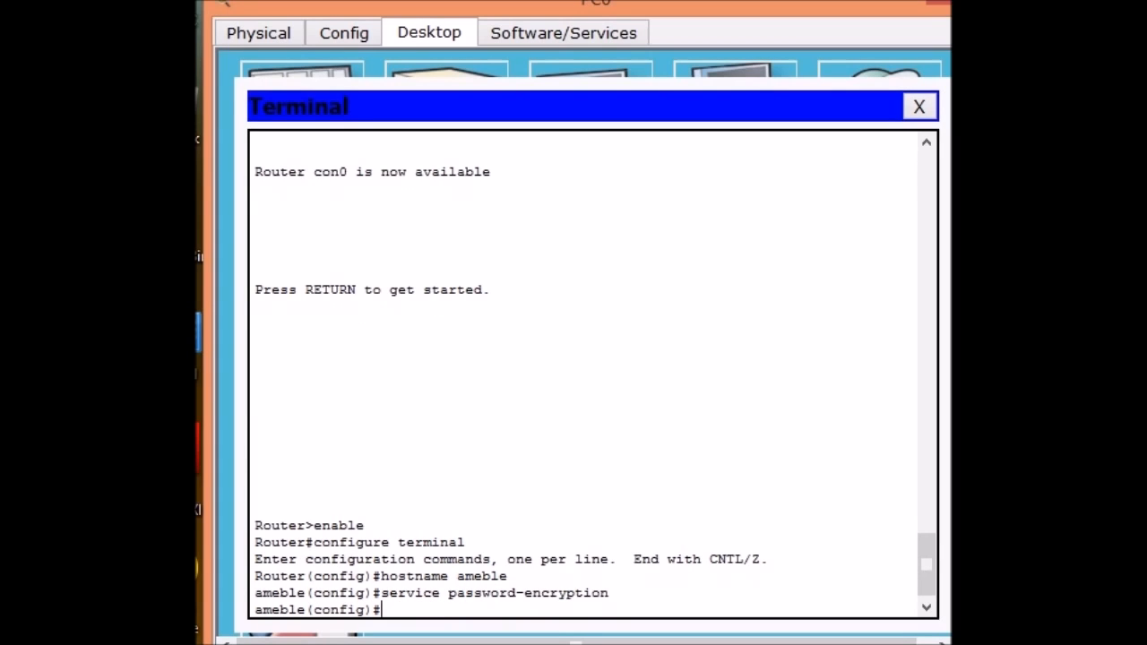
{"action": "type", "text": "enable s"}
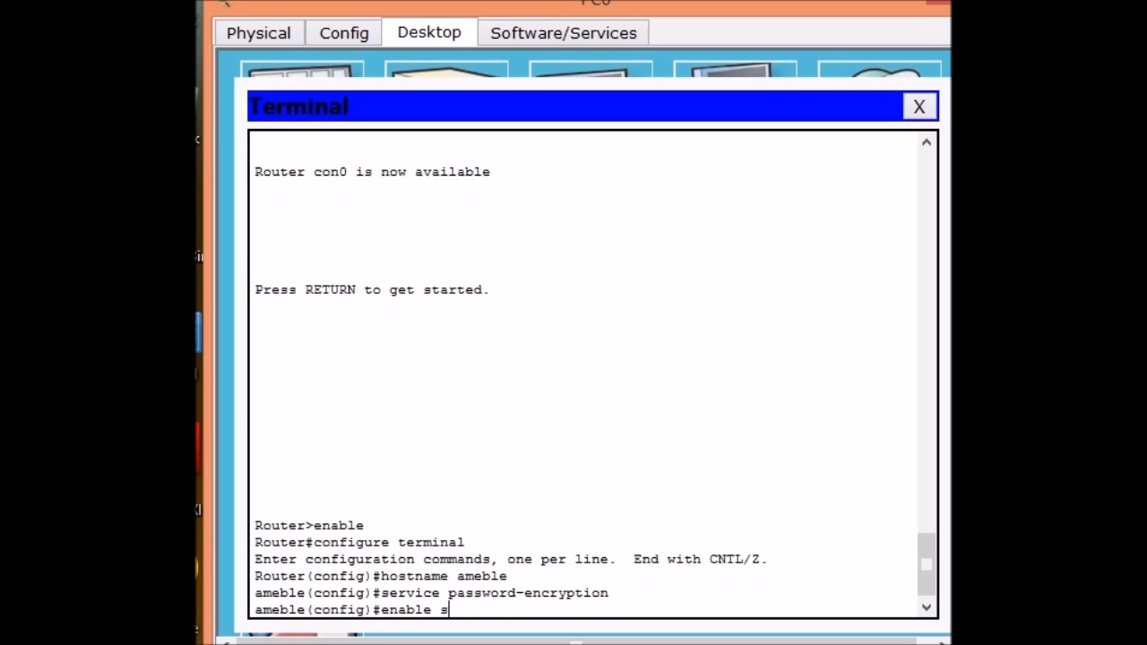
{"action": "type", "text": "ecret pyro"}
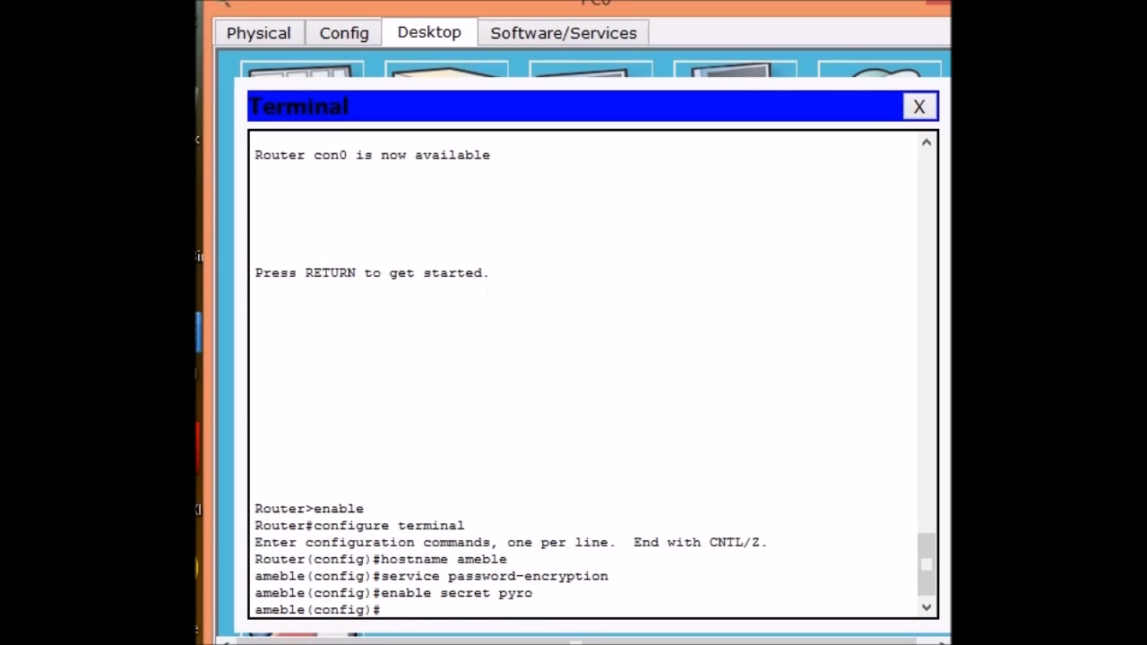
Create local user chloe with privilege 15 and a secret password.
{"action": "type", "text": "userna"}
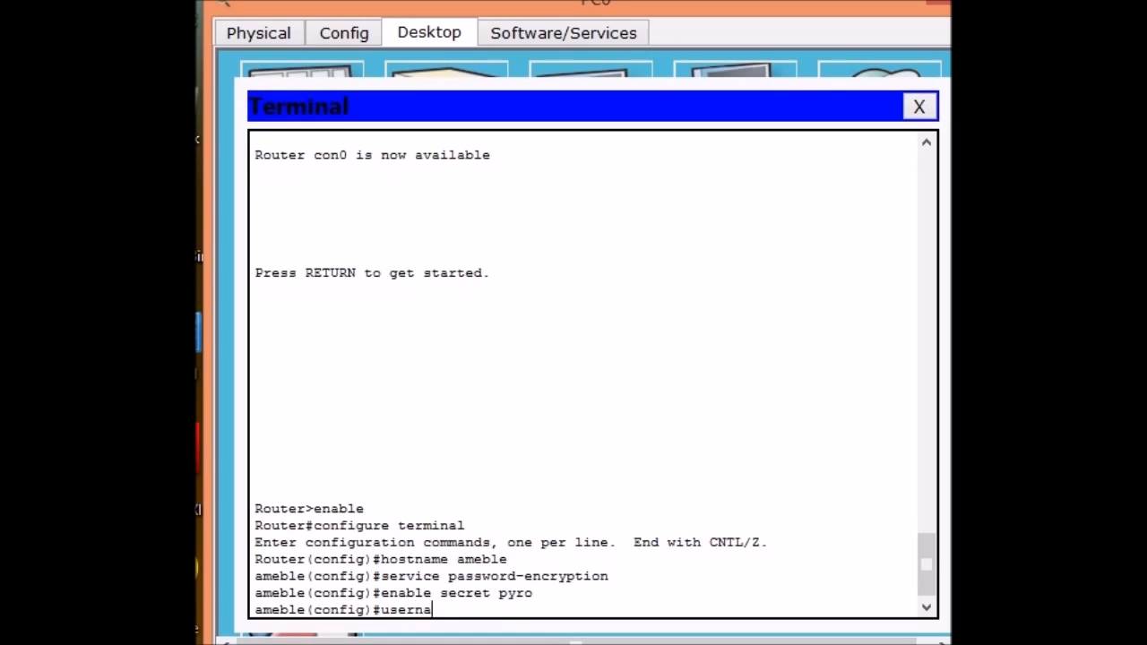
{"action": "type", "text": "me"}
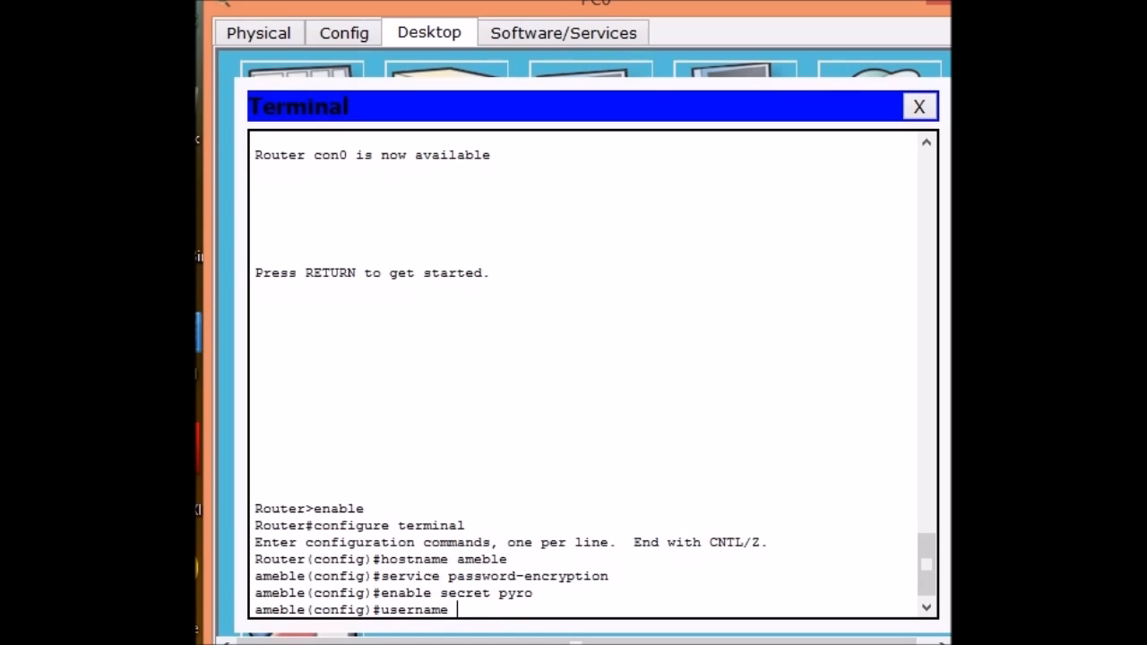
{"action": "type", "text": "chloe"}
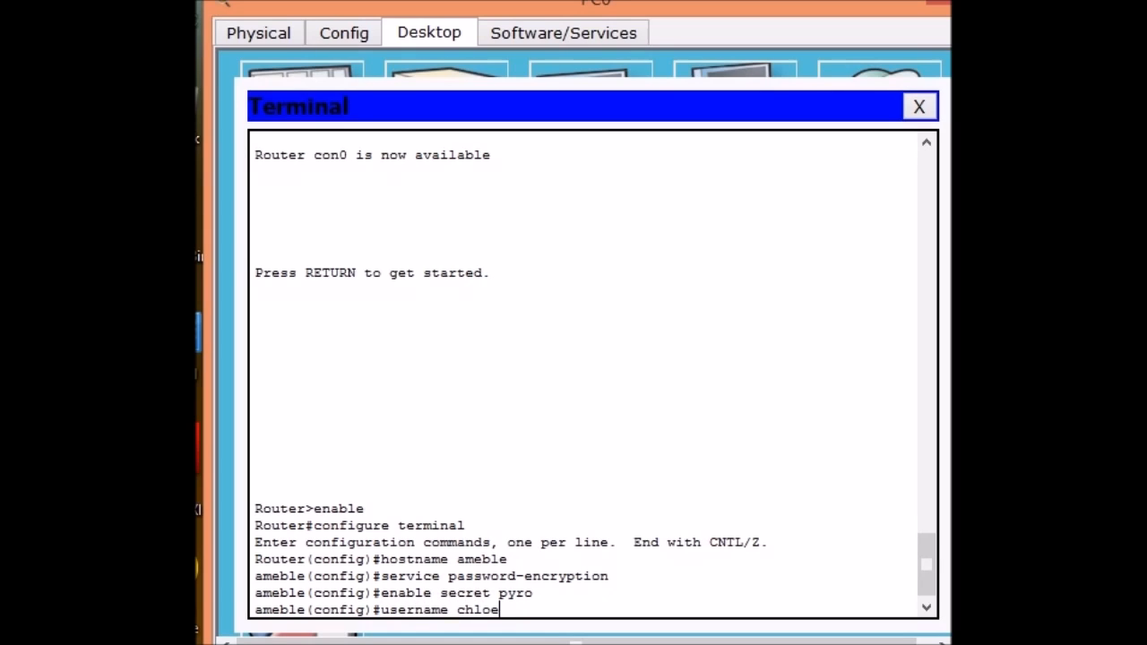
{"action": "type", "text": "priv"}
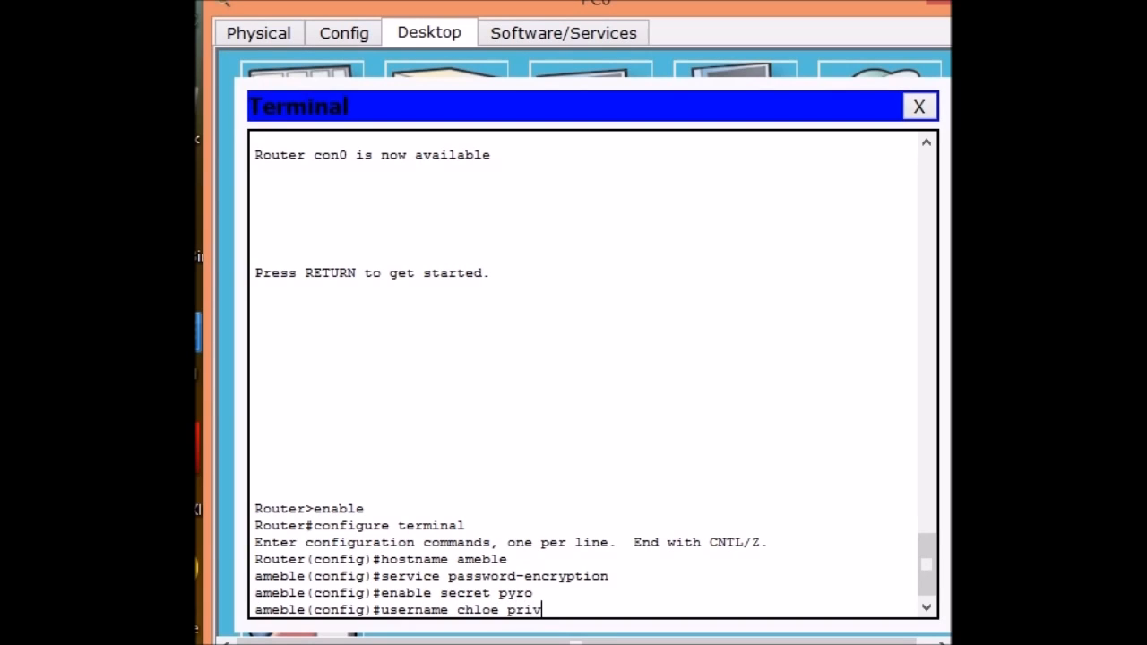
{"action": "type", "text": "ilege 1"}
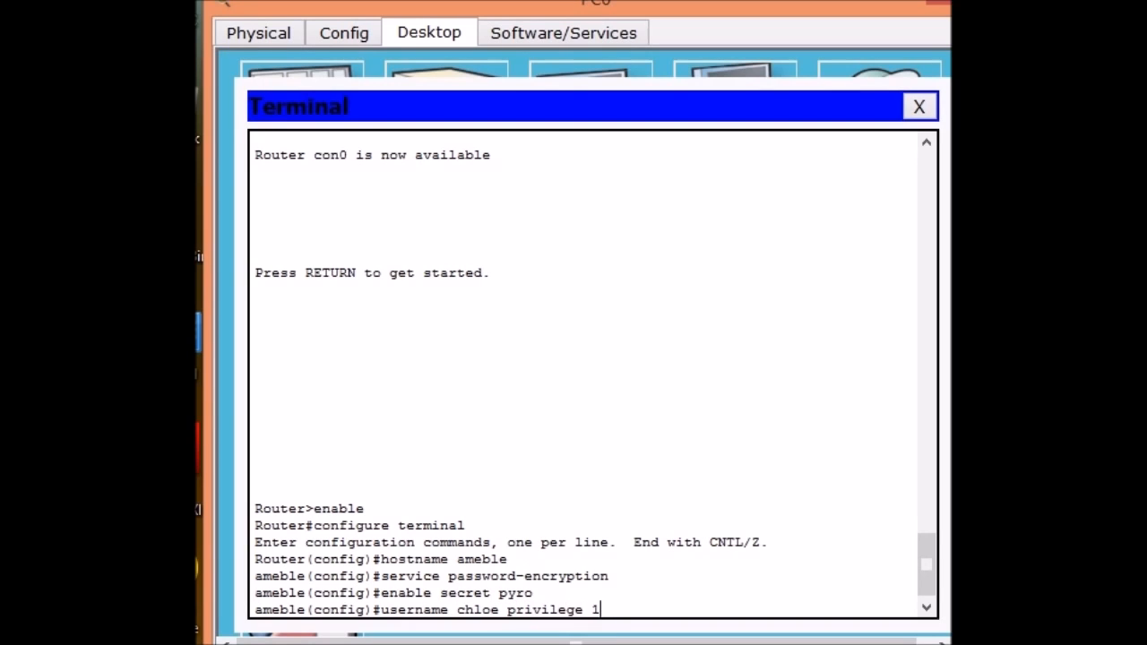
{"action": "type", "text": "5"}
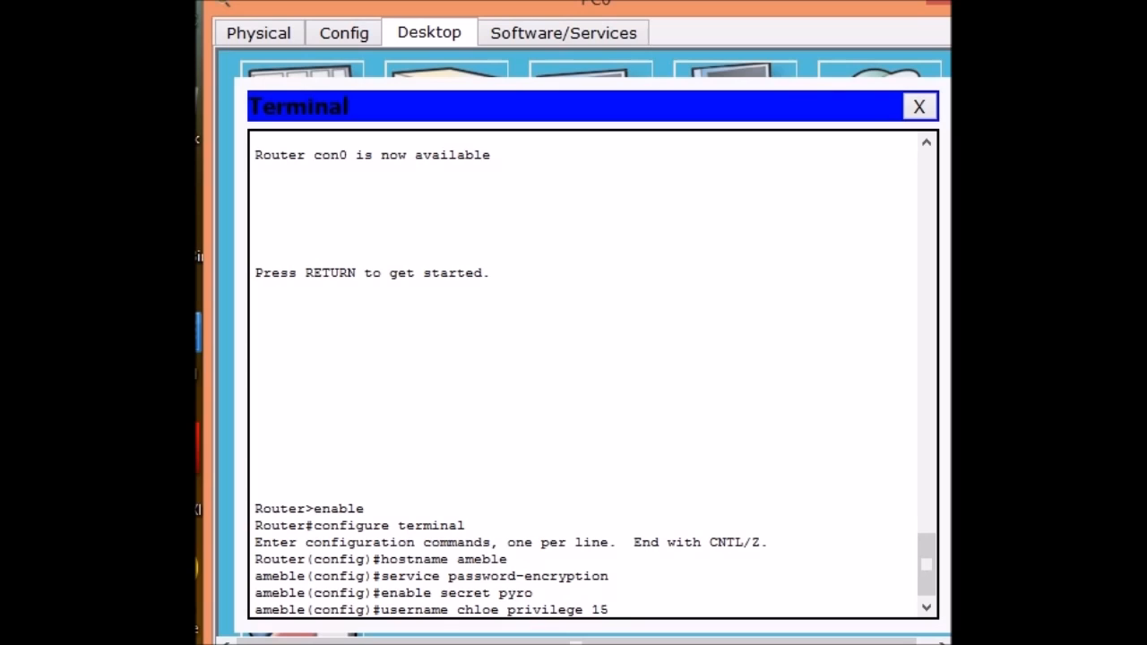
{"action": "type", "text": "secret stela"}
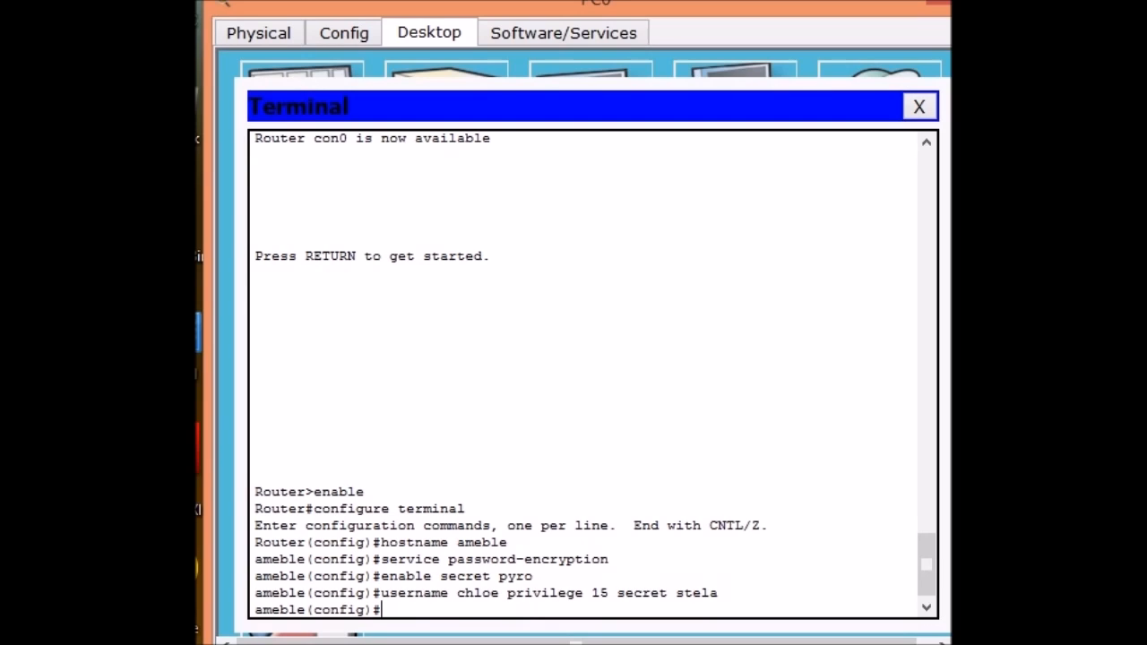
{"action": "mouse_move", "coordinate": [753, 550]}
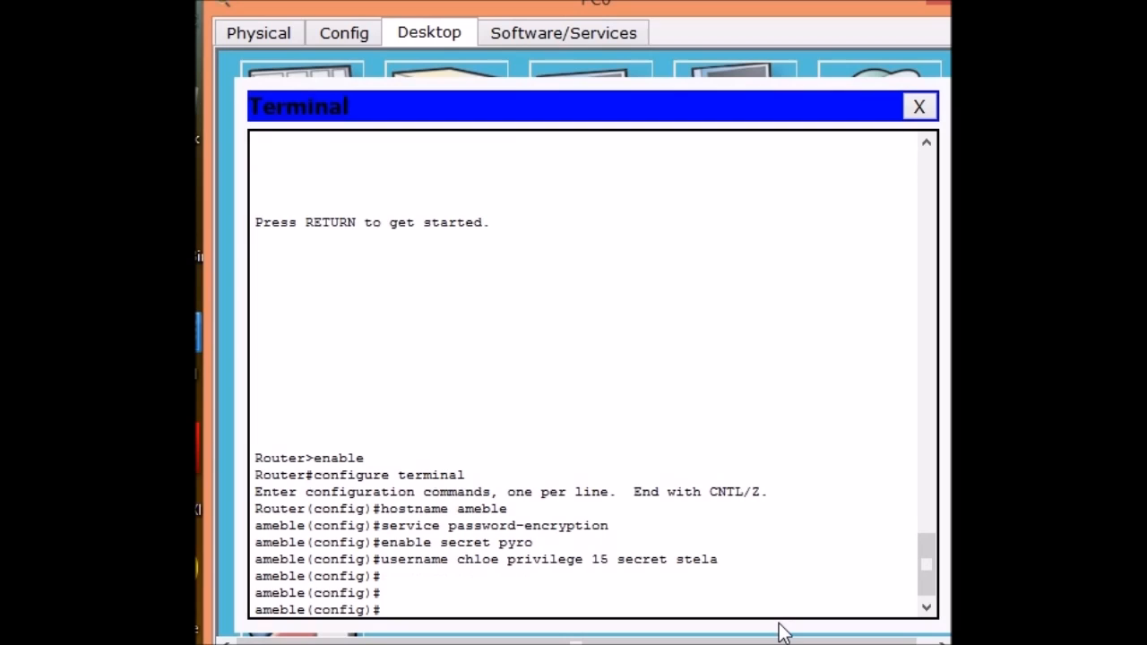
Set the router's IP domain name to ameble.local.
{"action": "type", "text": "ip"}
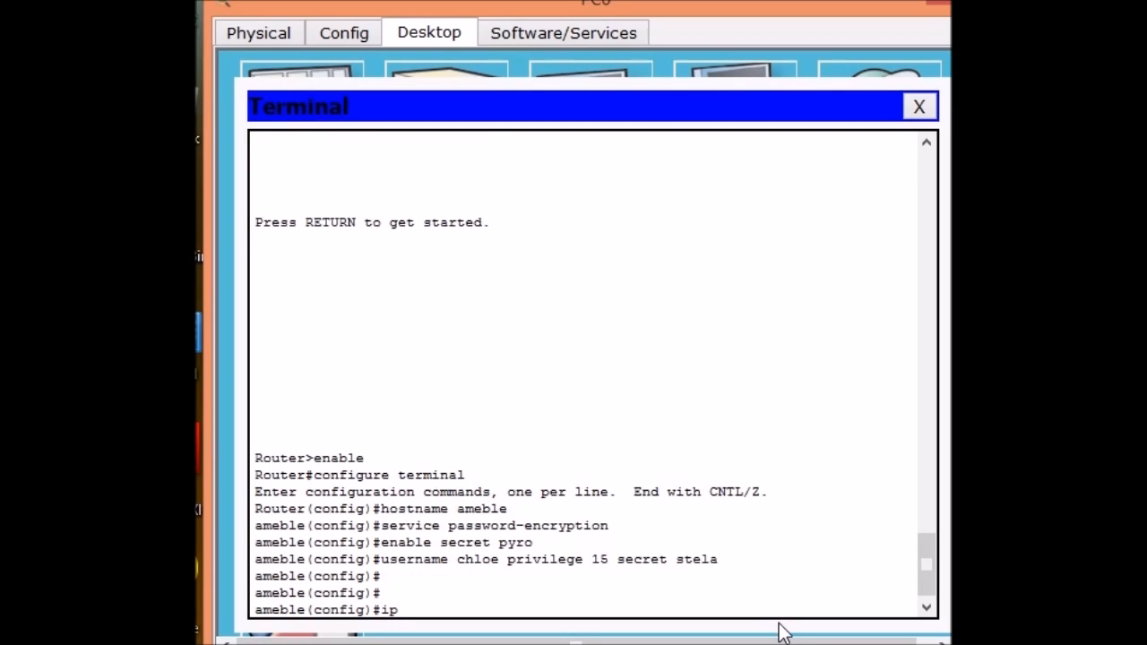
{"action": "type", "text": "domain"}
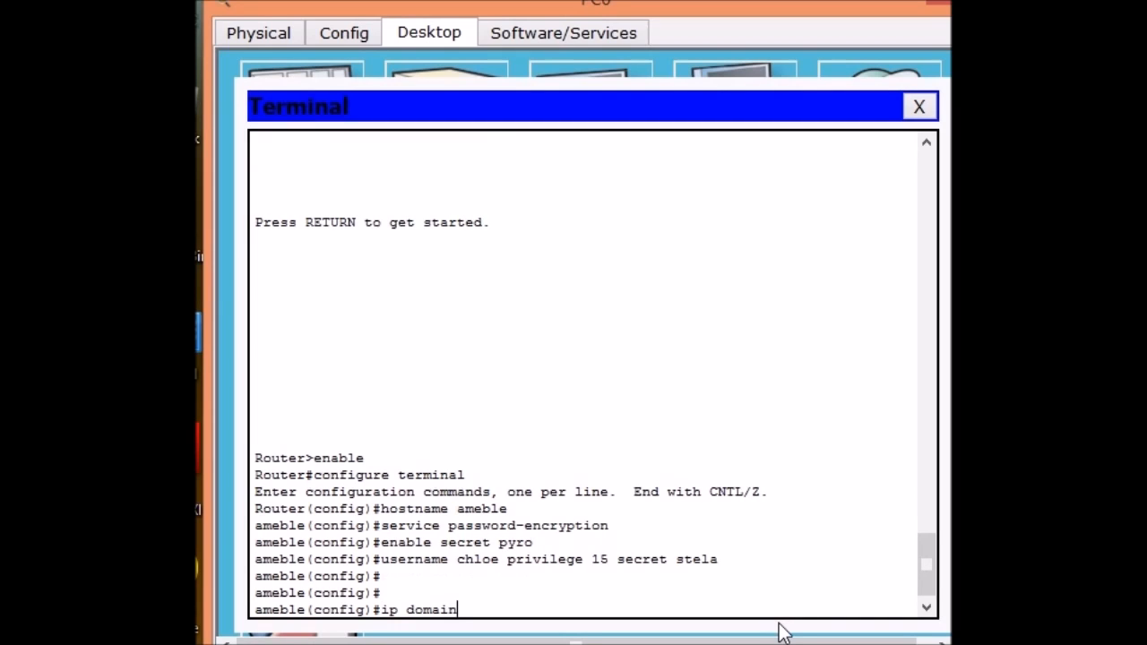
{"action": "type", "text": "-name"}
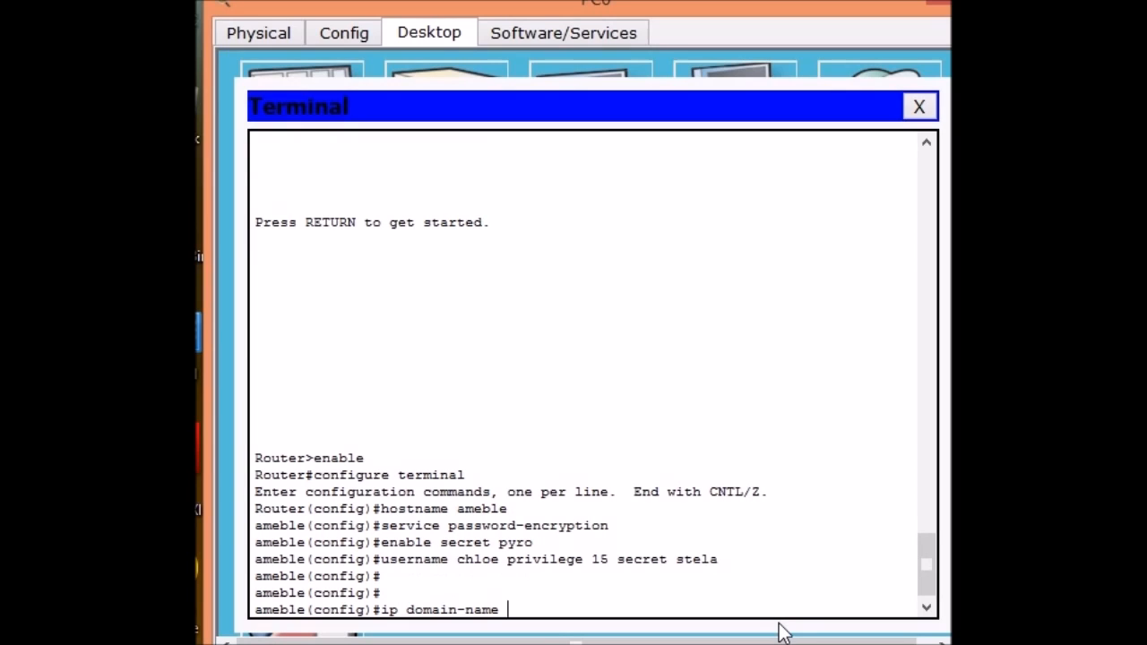
{"action": "type", "text": "ameble"}
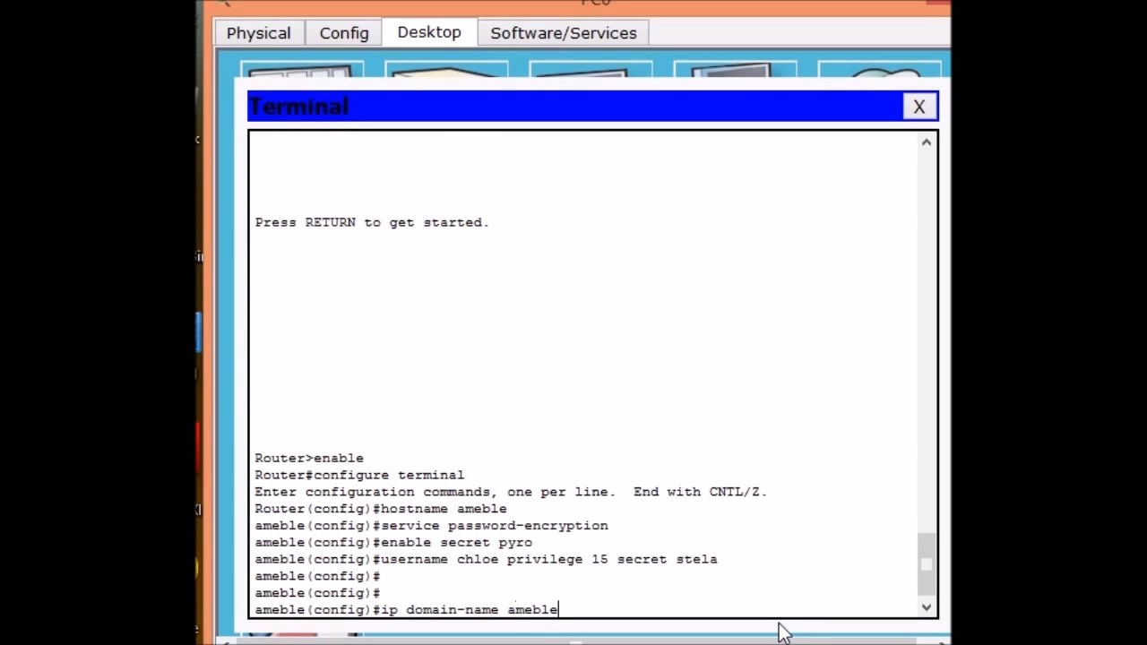
{"action": "key", "text": "Return"}
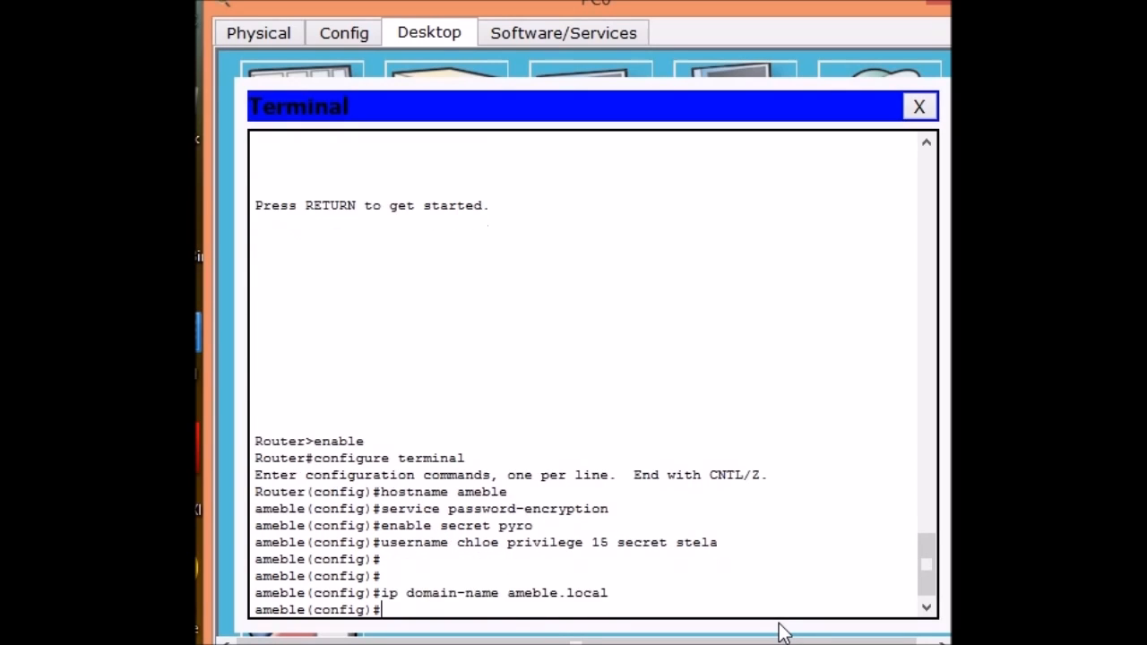
Attempt crypto key generate, get an incomplete-command error, and retype it with rsa.
{"action": "type", "text": "cry"}
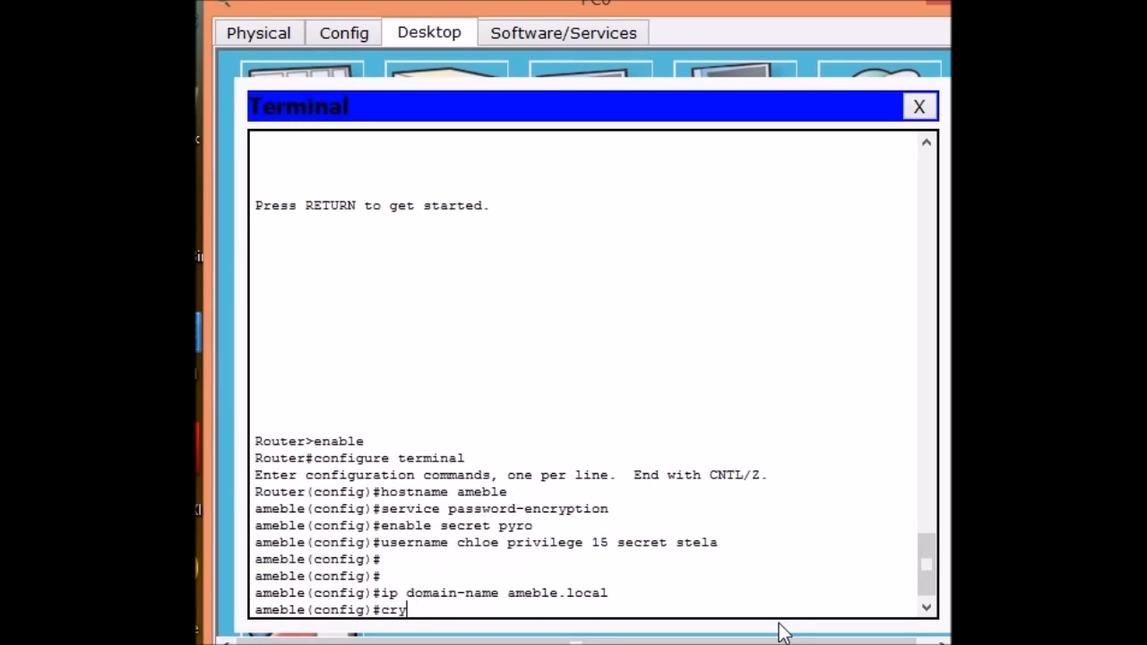
{"action": "type", "text": "pto"}
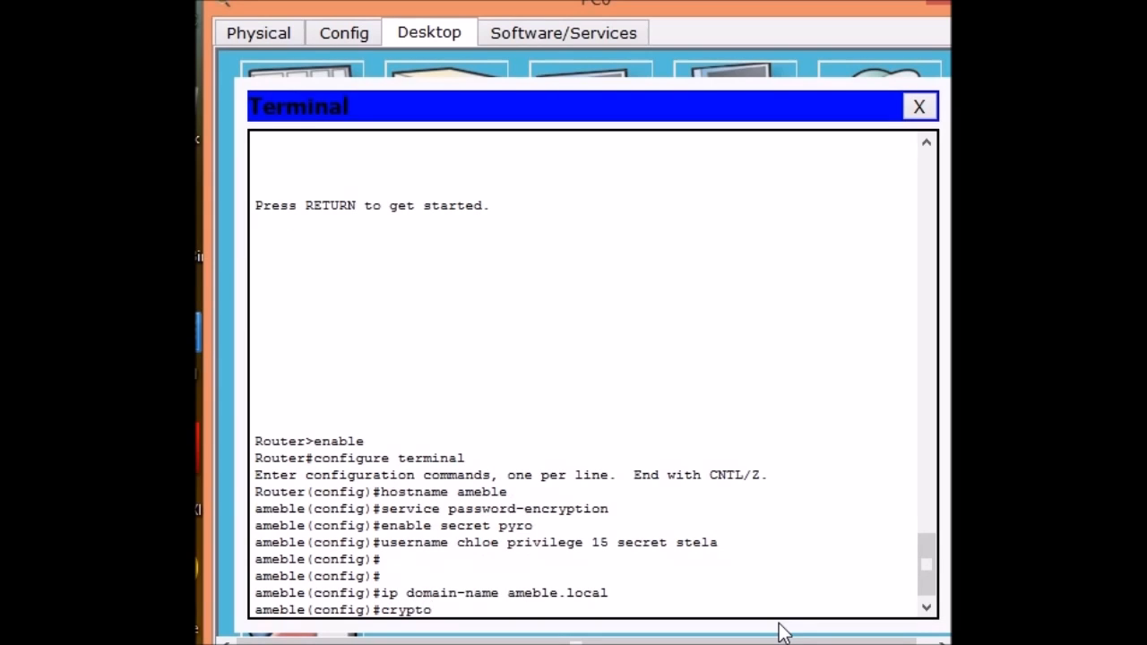
{"action": "type", "text": "key"}
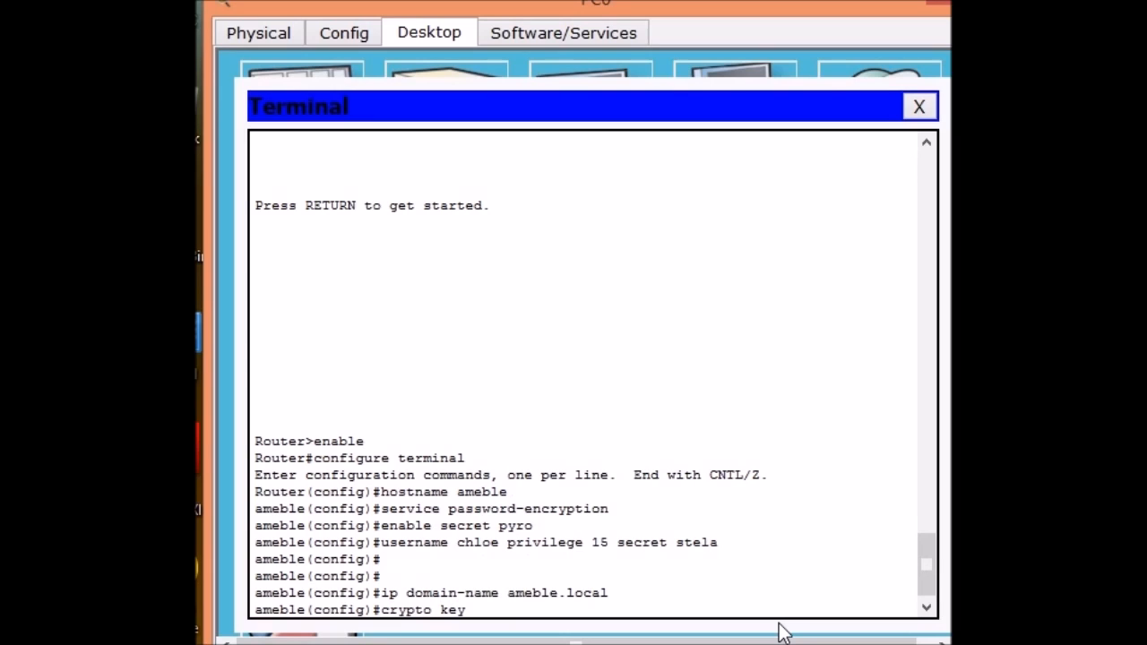
{"action": "type", "text": "generate"}
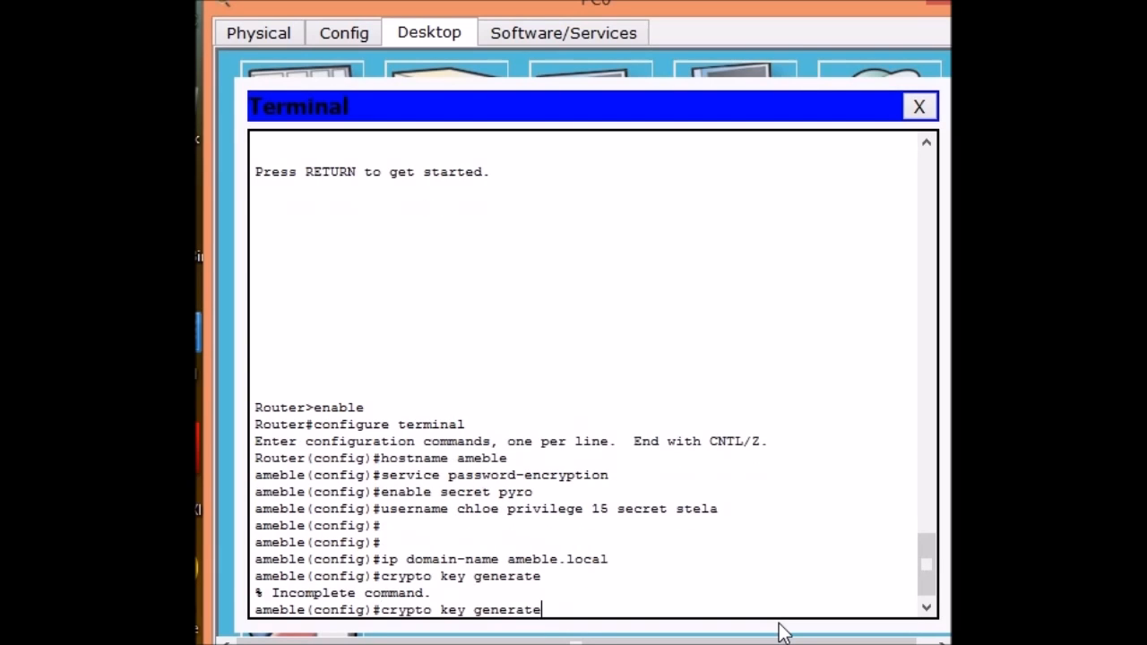
{"action": "type", "text": "rsa"}
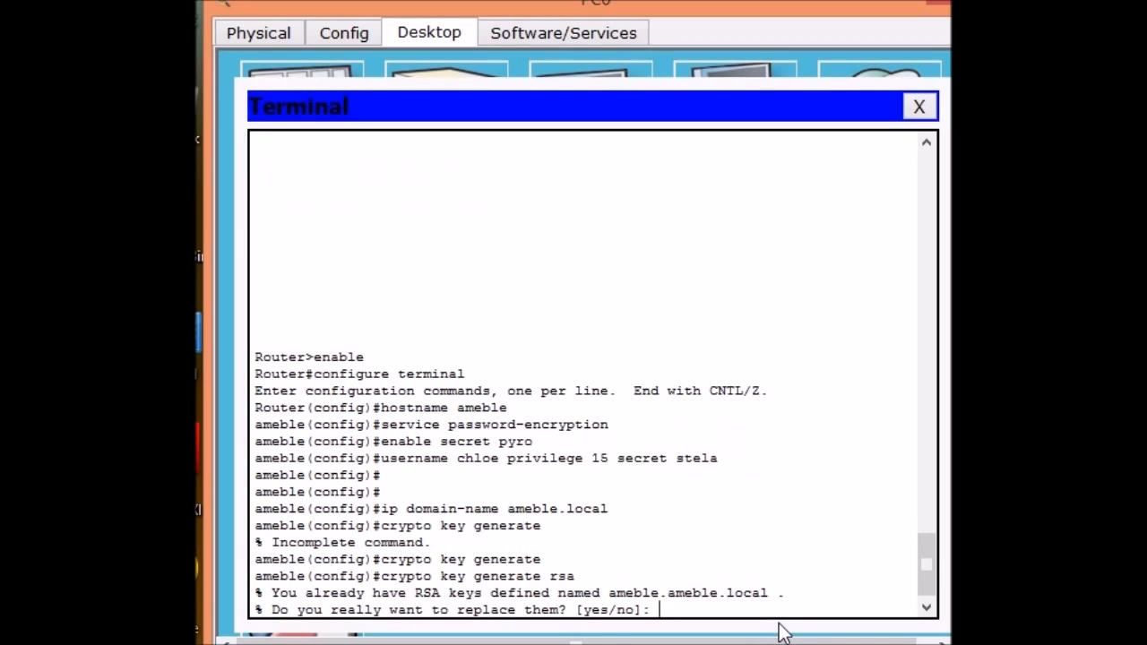
Confirm replacing the RSA keys with new 1024-bit keys and begin the ip ssh version command.
{"action": "type", "text": "yes"}
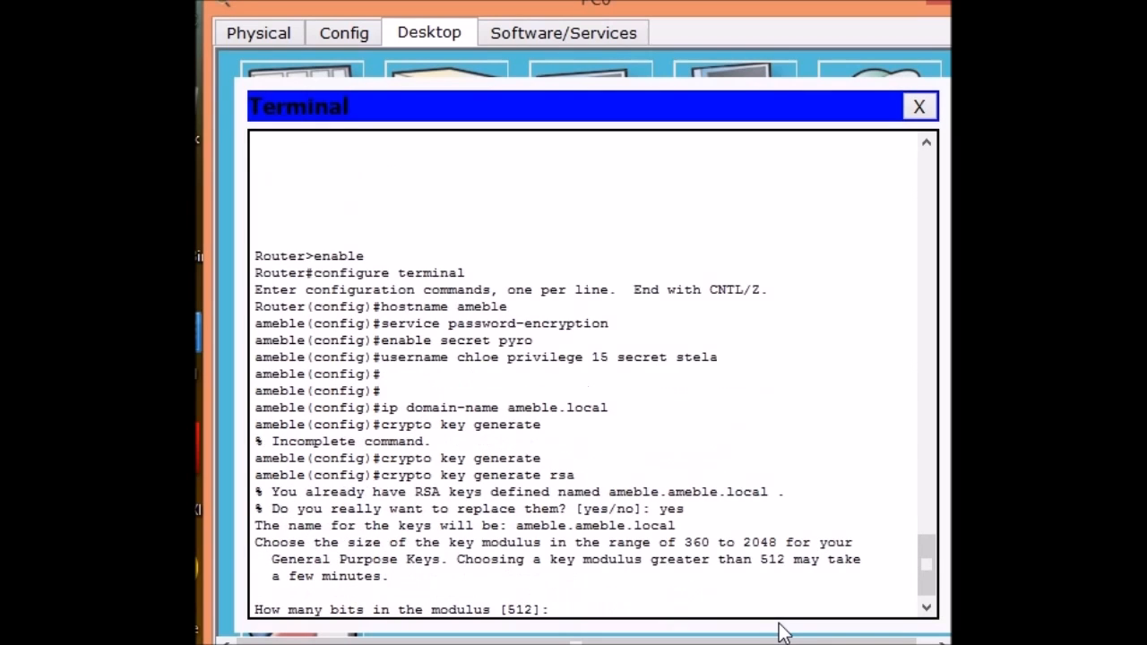
{"action": "type", "text": "1"}
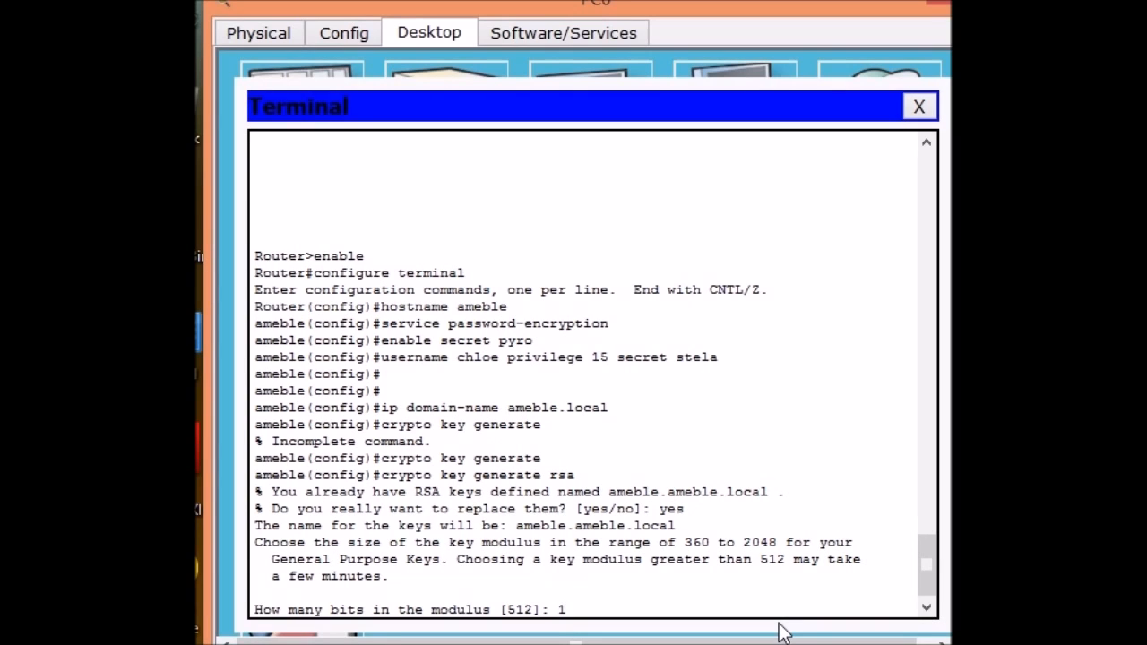
{"action": "type", "text": "024"}
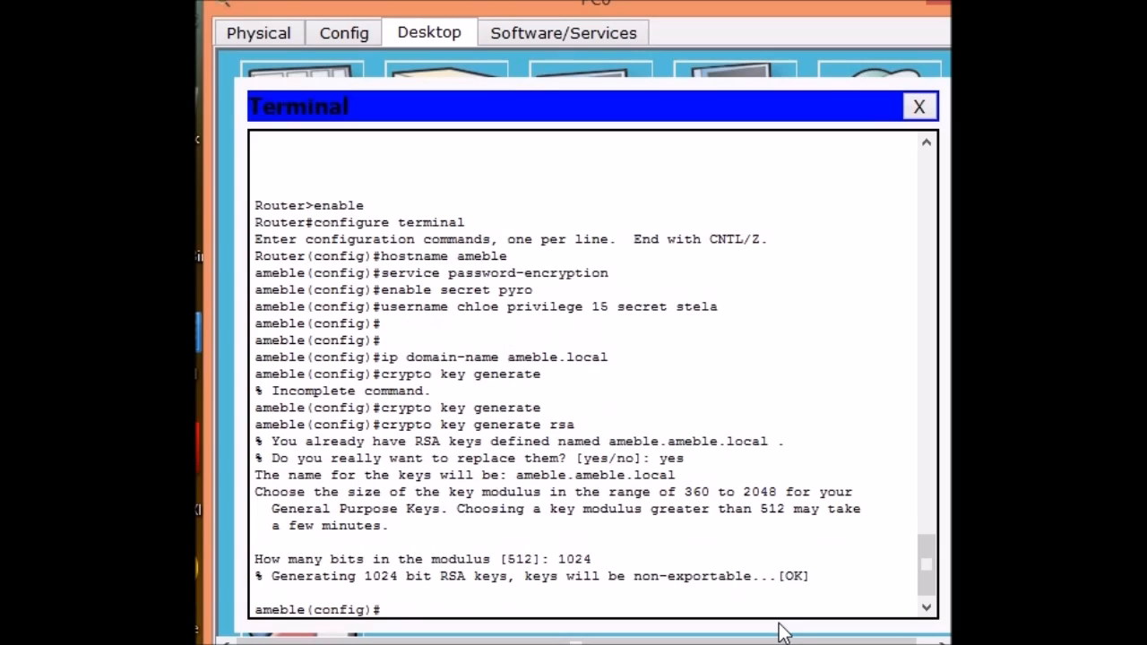
{"action": "type", "text": "ip ssh"}
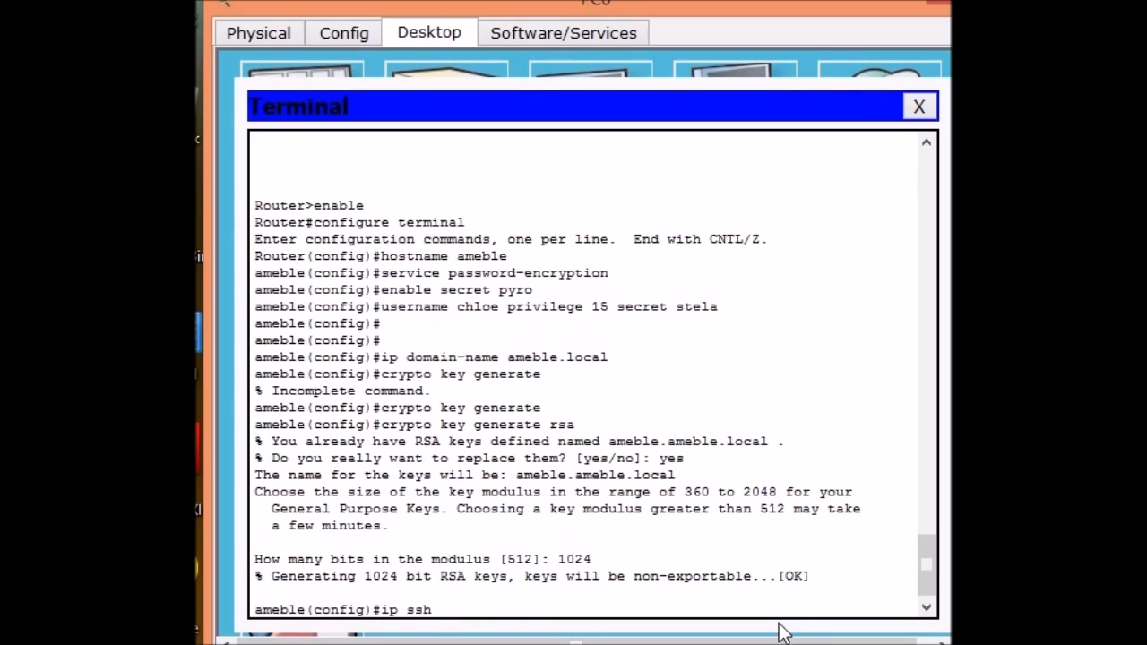
{"action": "type", "text": "version 2"}
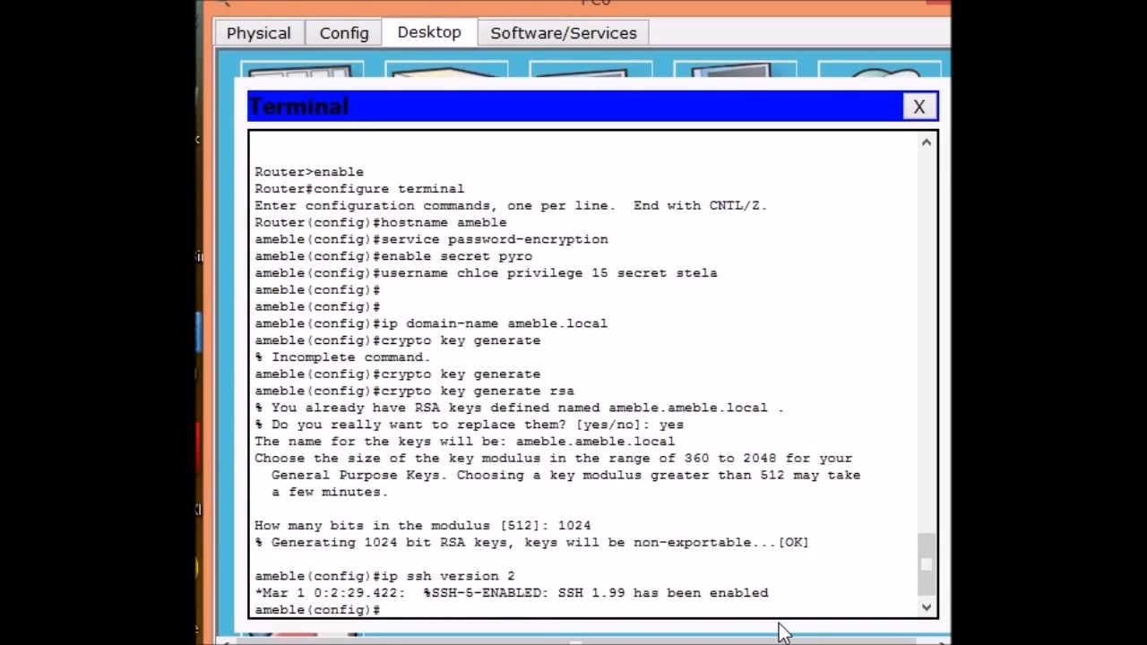
Limit SSH authentication retries to 3 and set the SSH time-out to 120 seconds.
{"action": "type", "text": "ip ssh"}
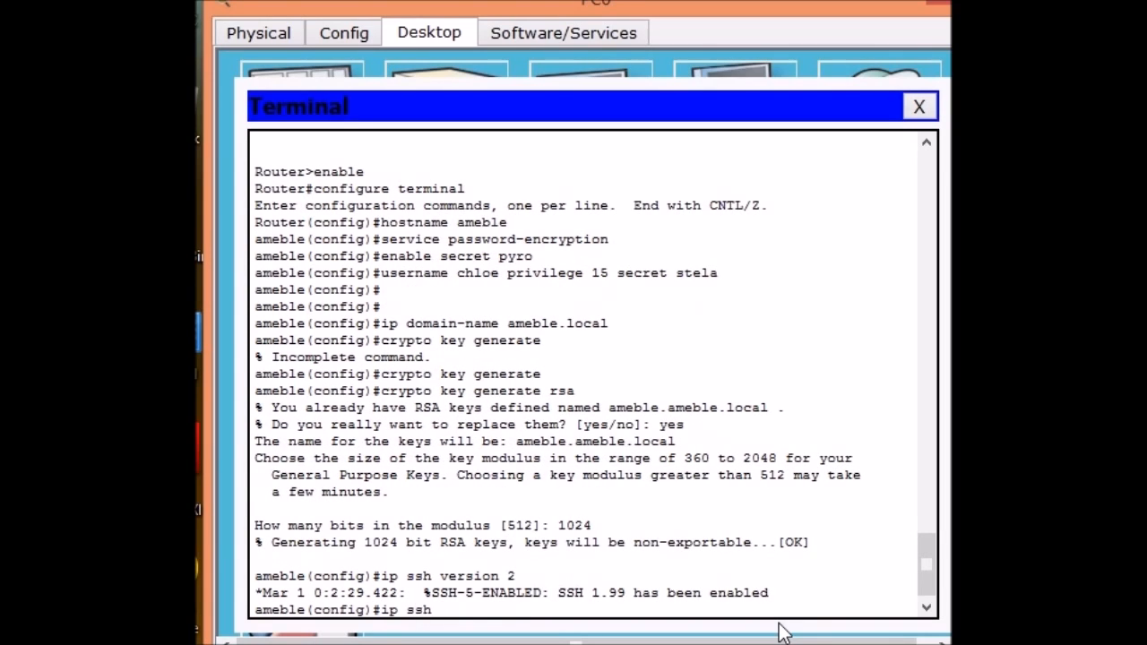
{"action": "type", "text": "authentication-retries 3"}
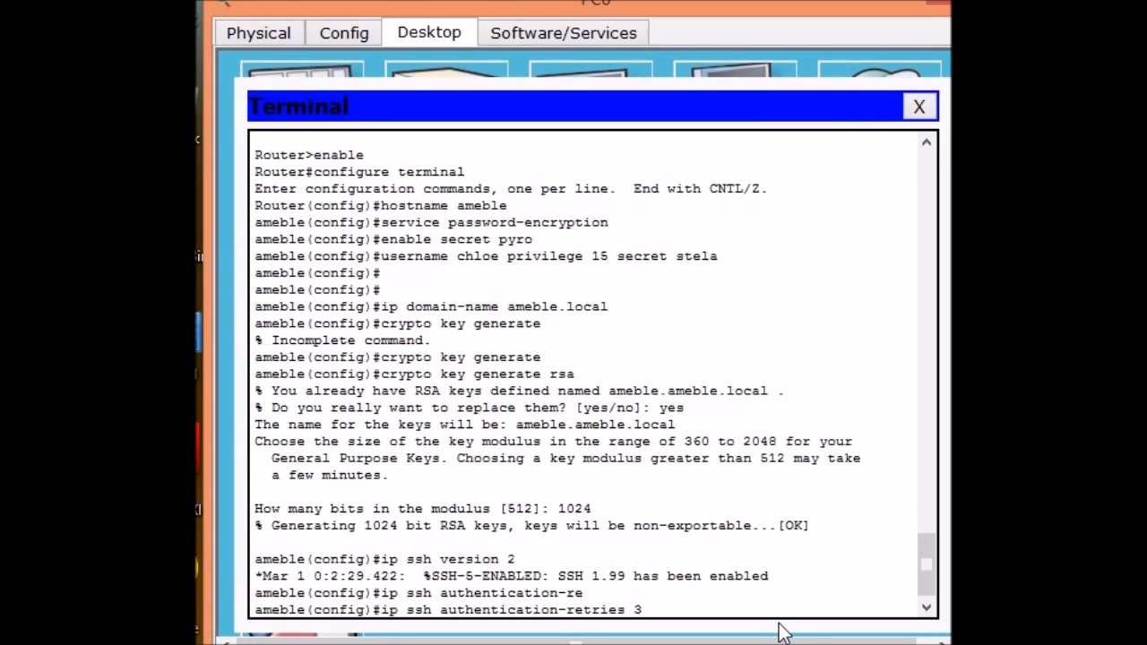
{"action": "key", "text": "enter"}
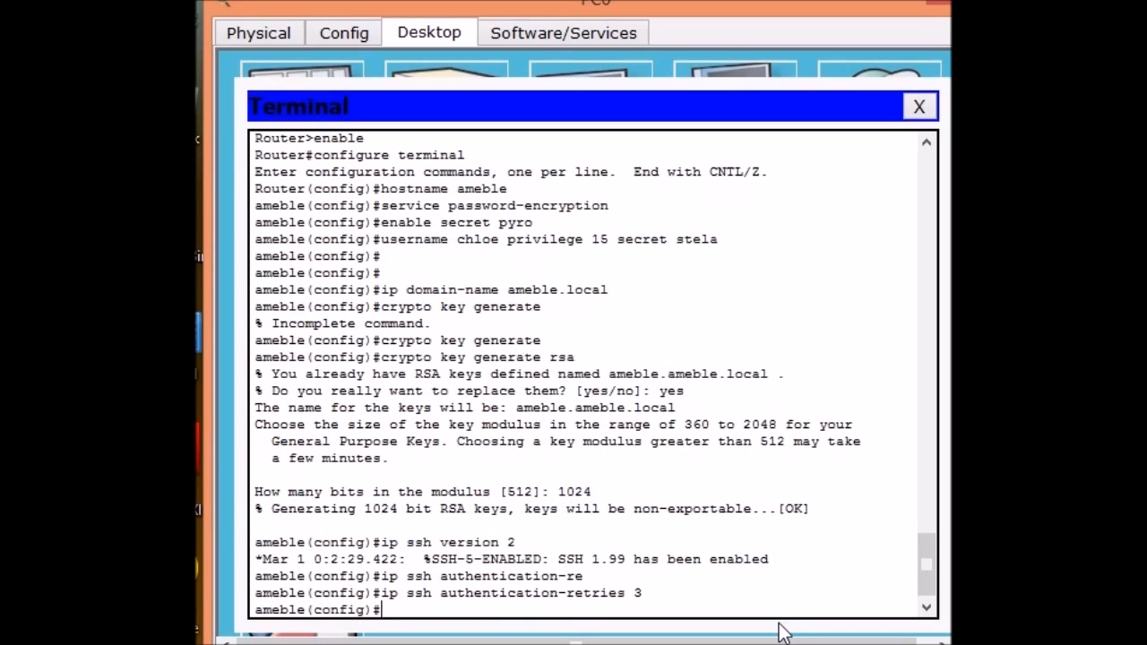
{"action": "type", "text": "ip ssh"}
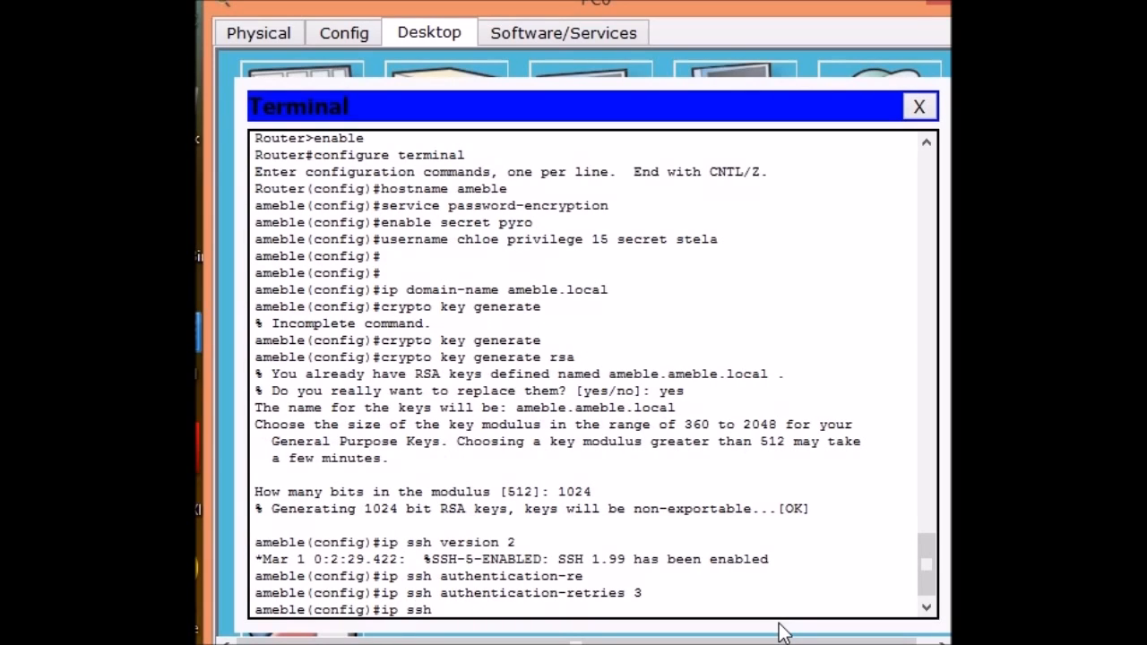
{"action": "type", "text": "time-out 120"}
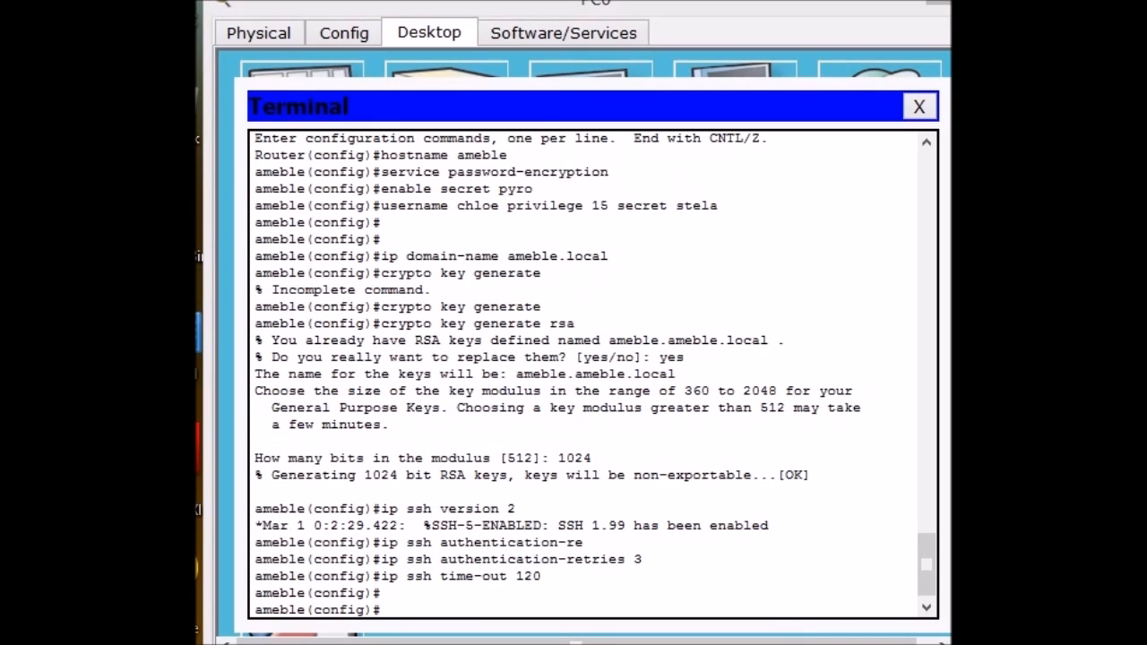
Enter line configuration for vty lines 0 through 4.
{"action": "type", "text": "l"}
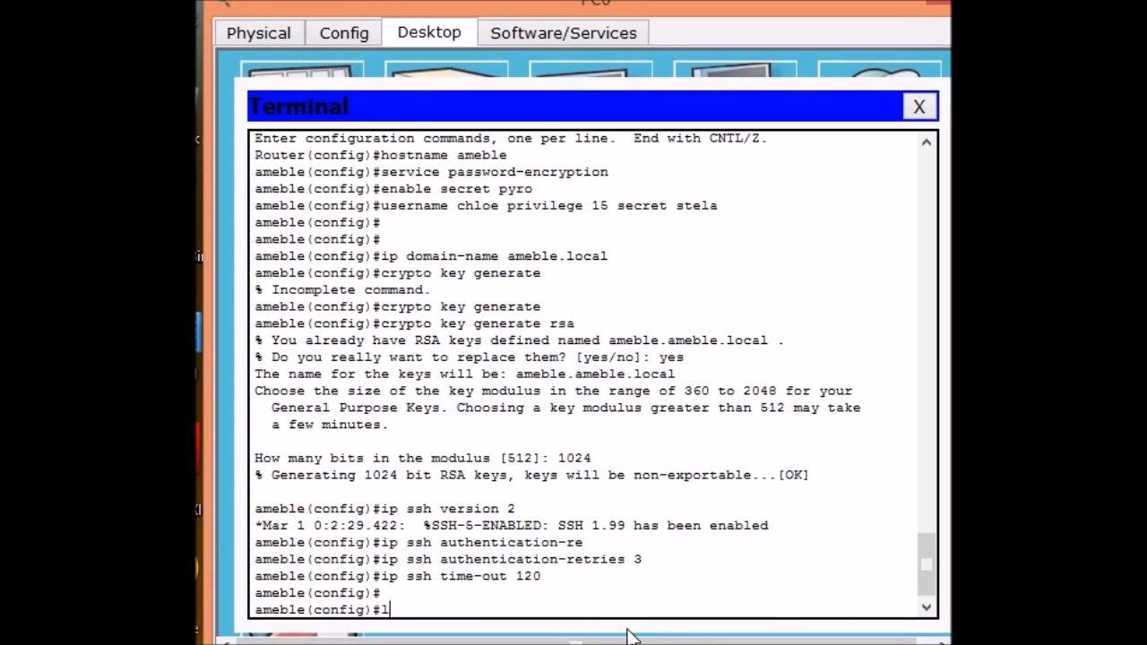
{"action": "type", "text": "ine vty 0 4"}
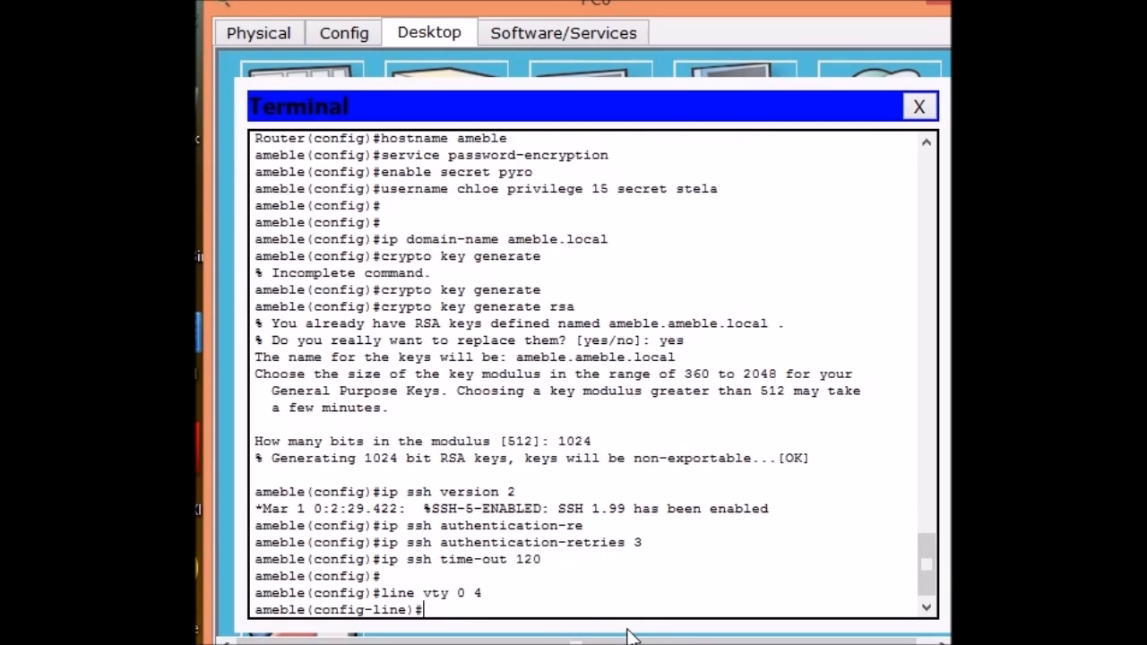
Give vty lines 0-4 local login, SSH-only transport input and a 3-minute exec-timeout.
{"action": "type", "text": "login local"}
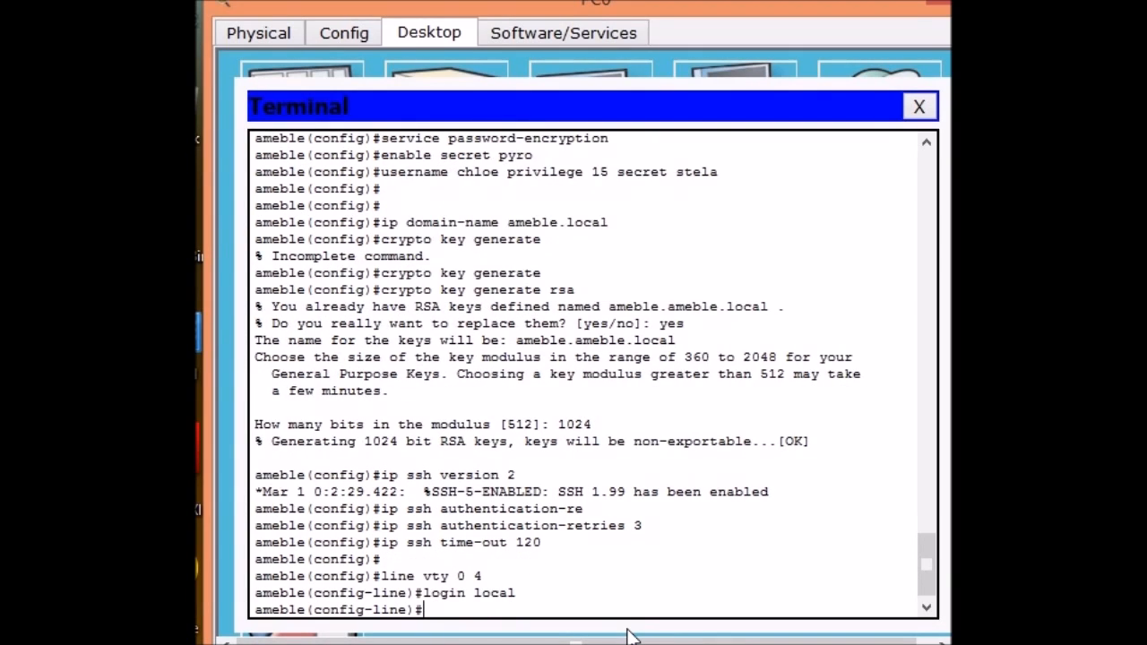
{"action": "type", "text": "transpor"}
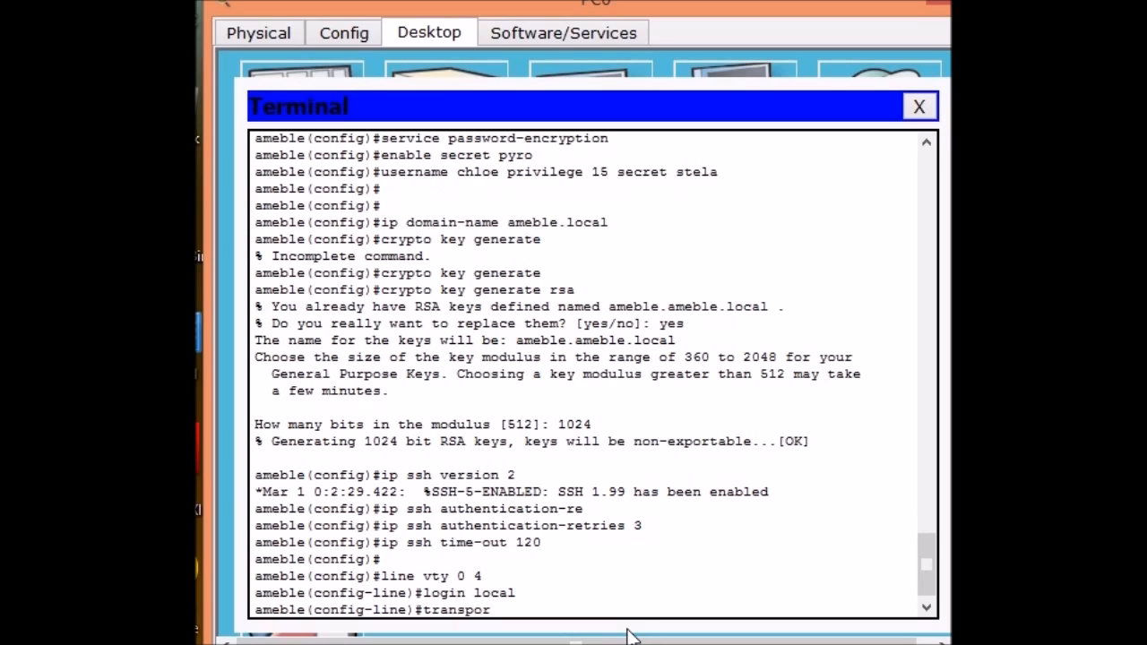
{"action": "type", "text": "input ssh"}
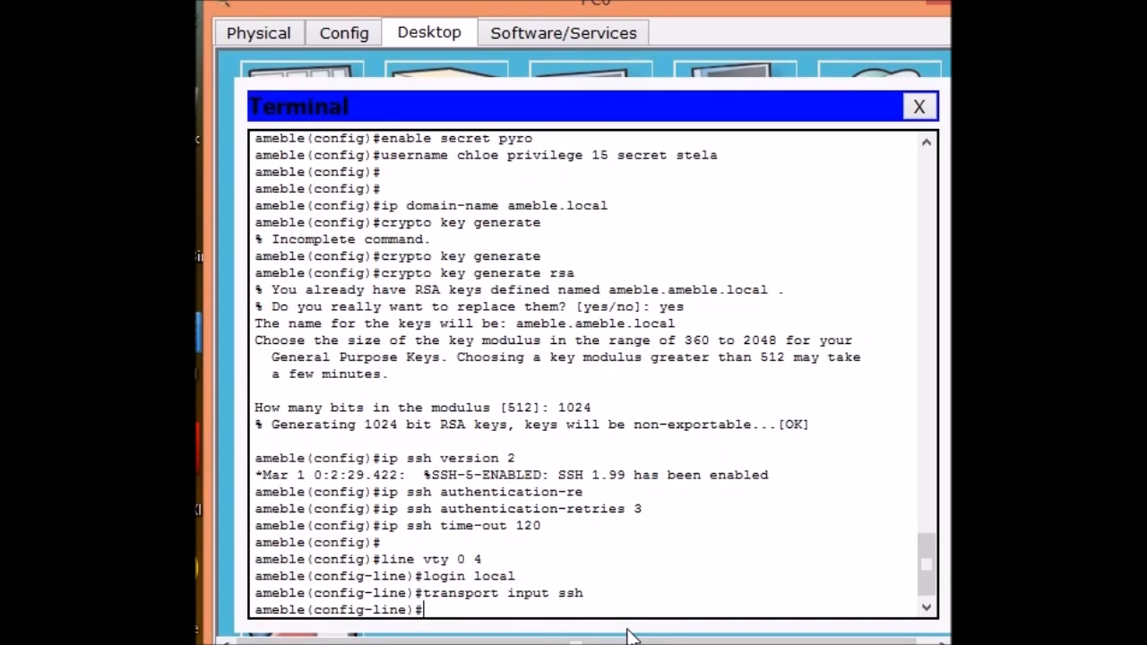
{"action": "type", "text": "exec"}
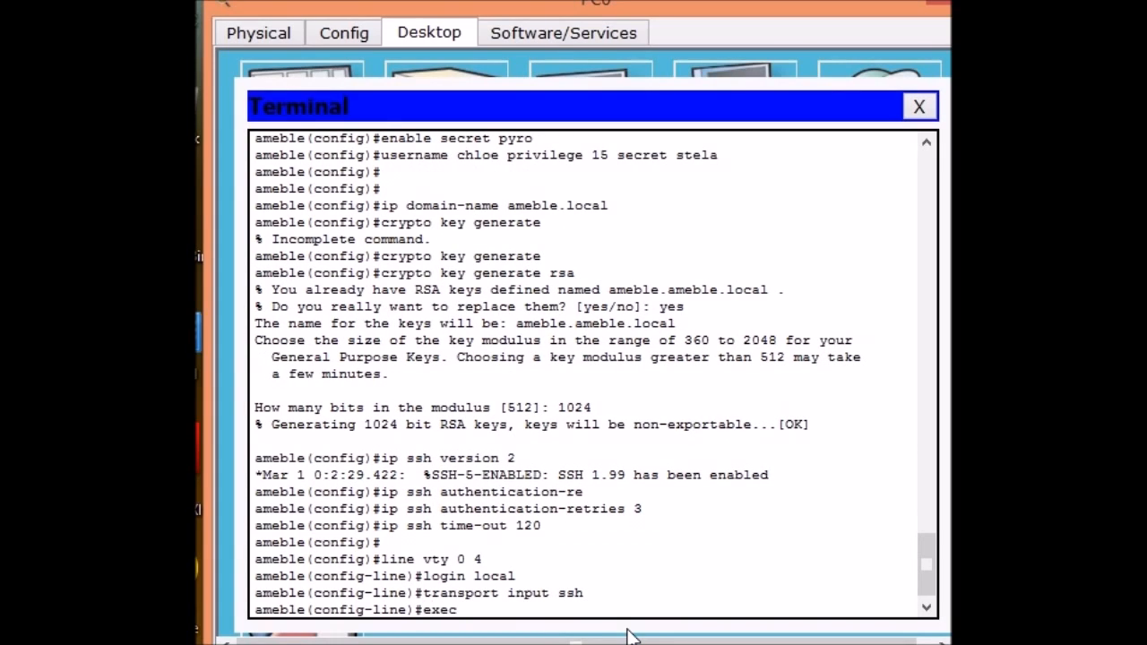
{"action": "type", "text": "-timeout 3"}
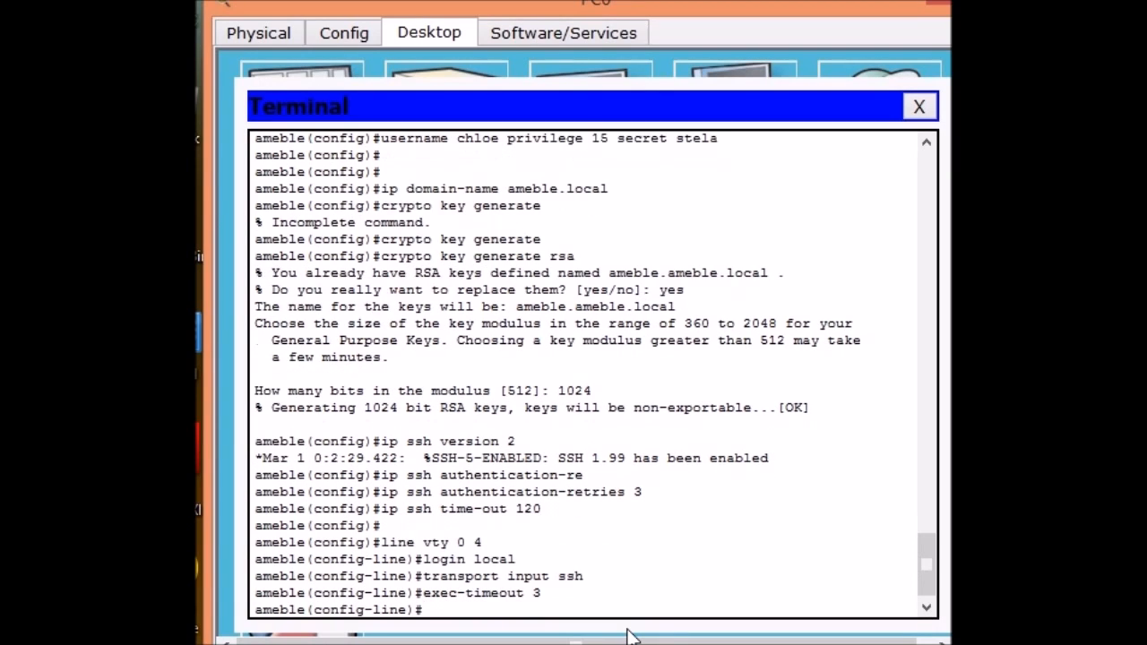
Exit vty line mode and enter console line 0 configuration.
{"action": "type", "text": "exit"}
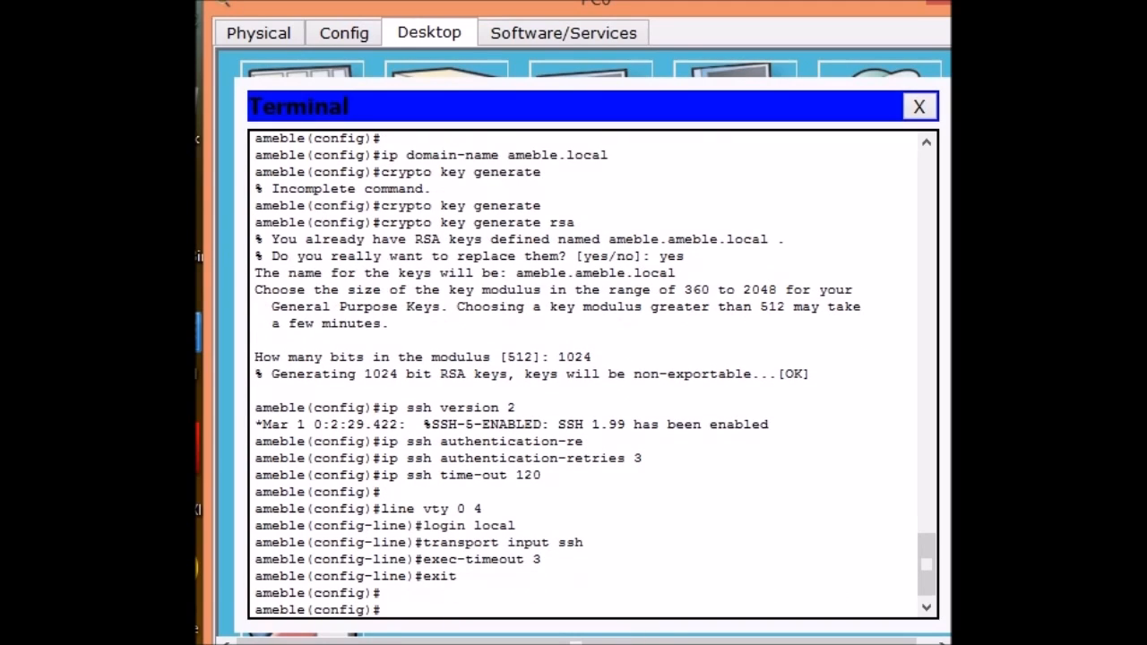
{"action": "mouse_move", "coordinate": [810, 583]}
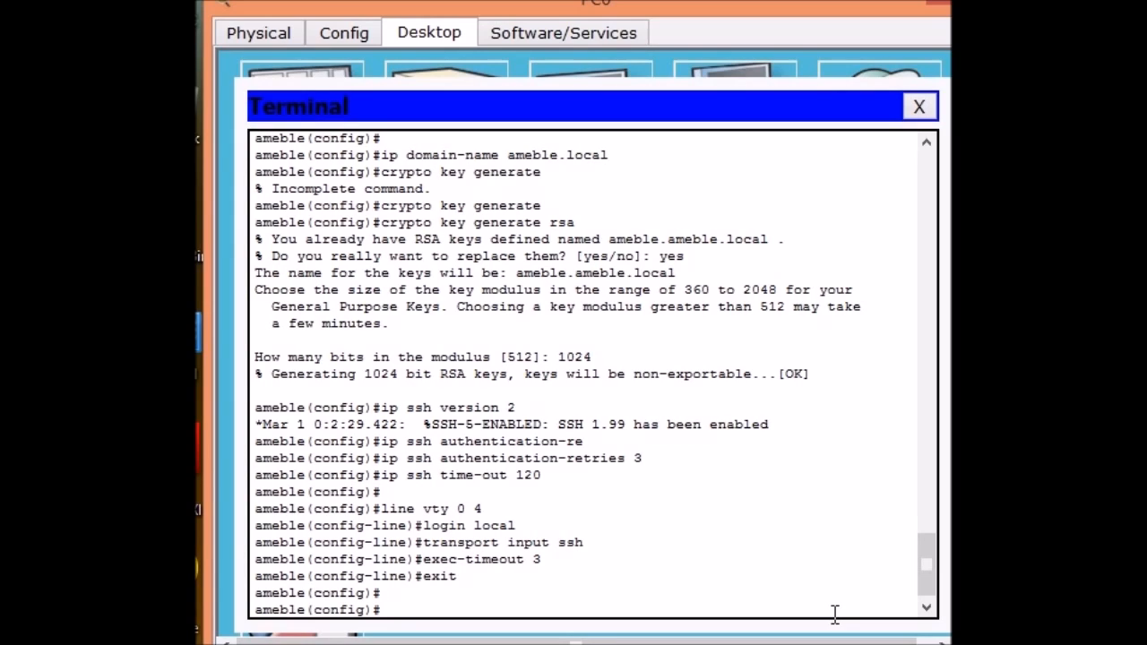
{"action": "type", "text": "line console 0"}
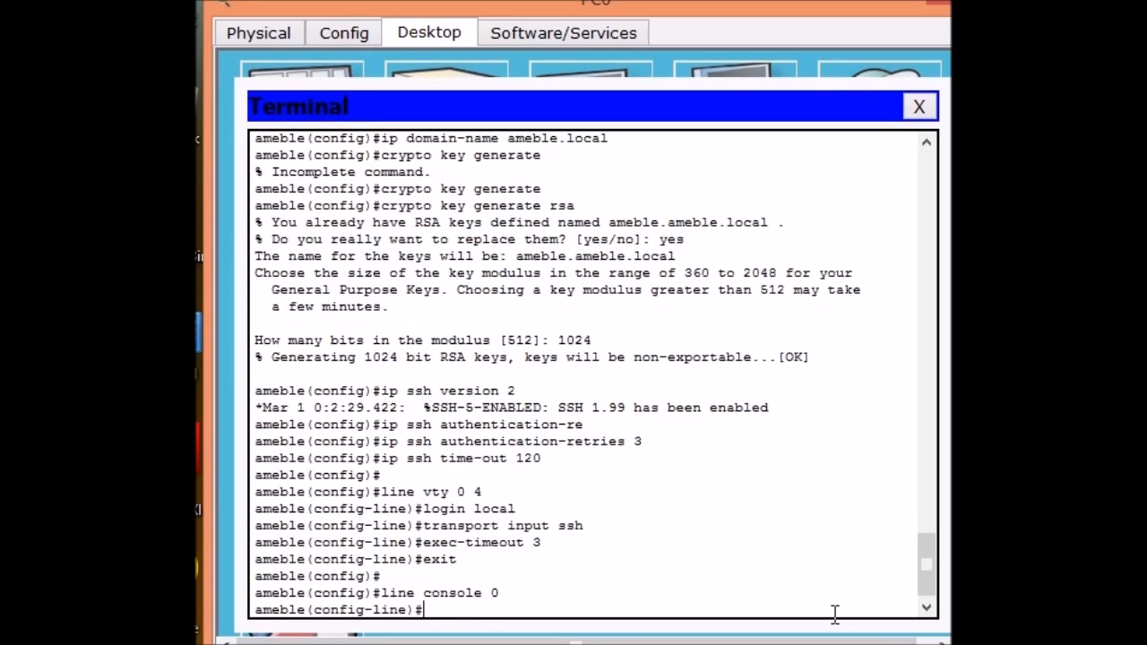
Give console line 0 local login and a 3-minute exec-timeout, then return to global config.
{"action": "type", "text": "login"}
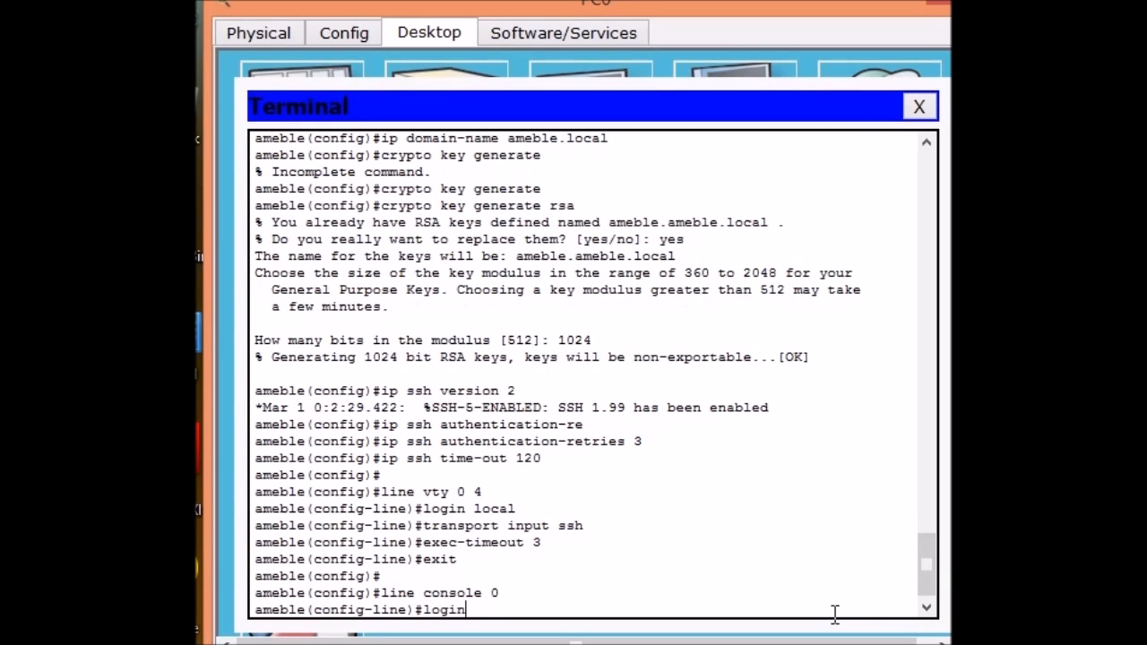
{"action": "type", "text": "local"}
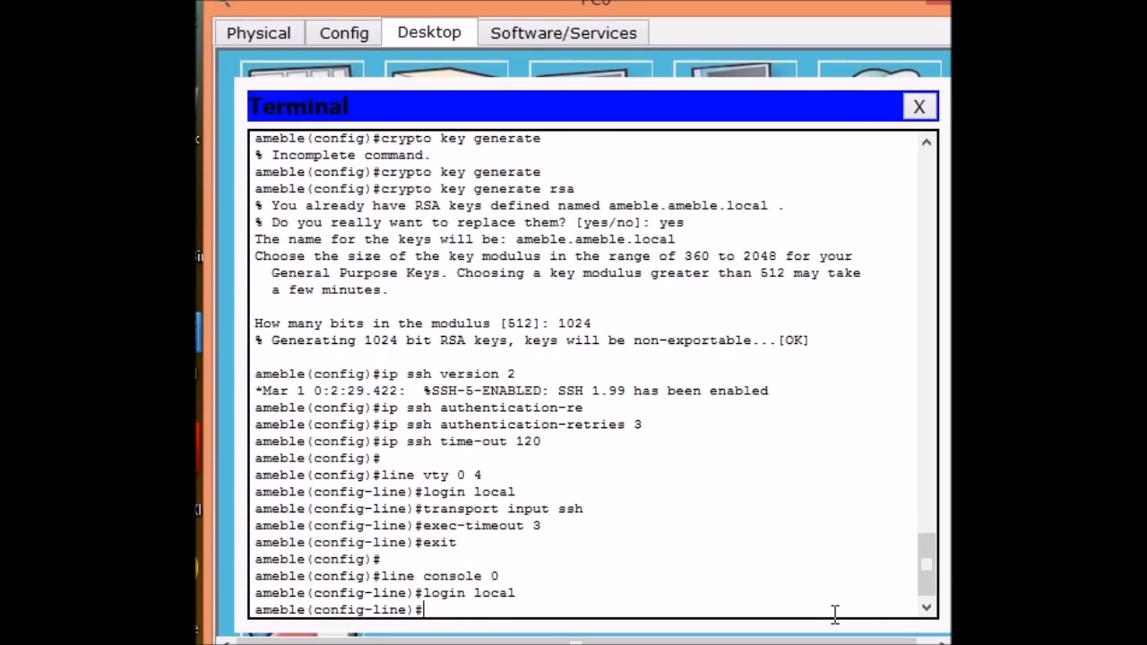
{"action": "type", "text": "exec"}
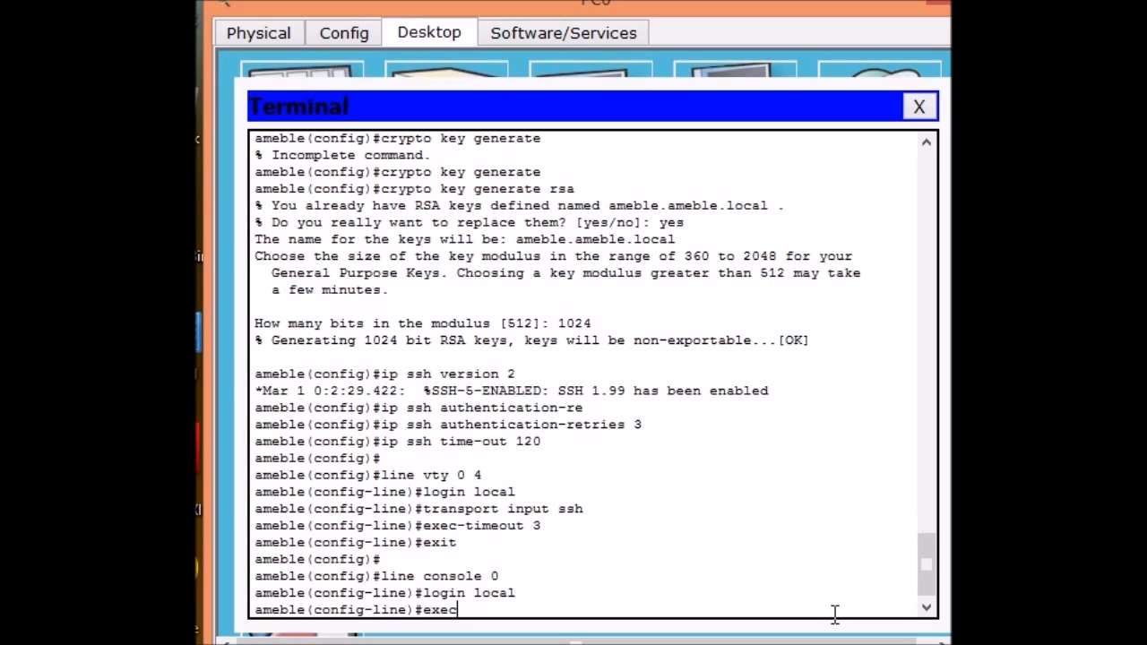
{"action": "type", "text": "-timeo"}
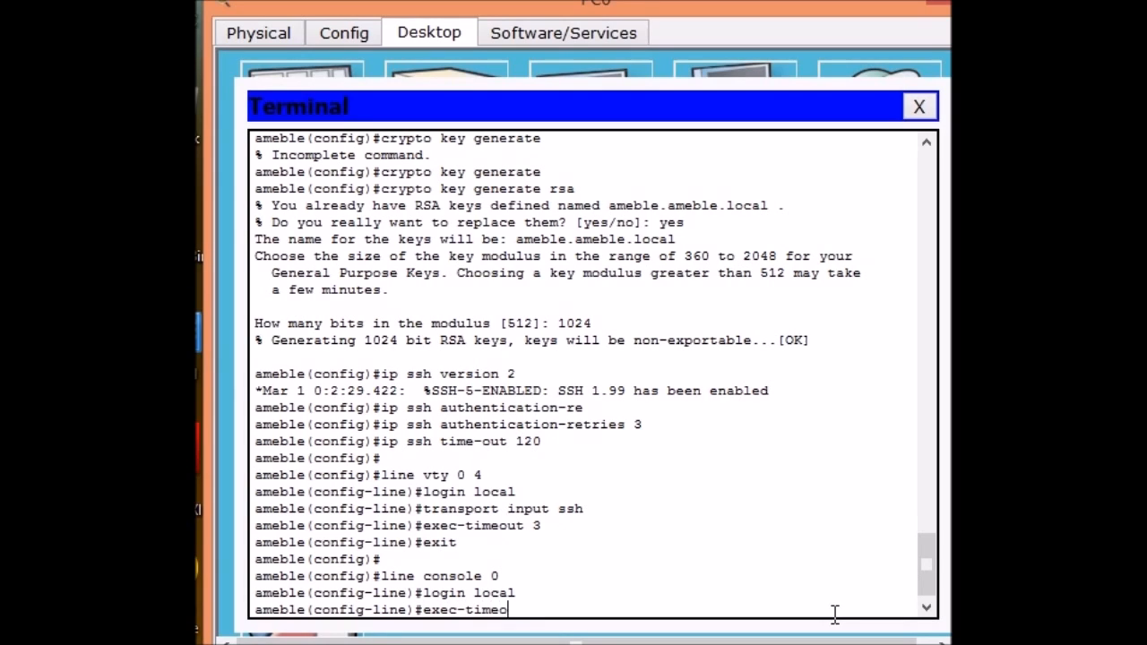
{"action": "key", "text": "enter"}
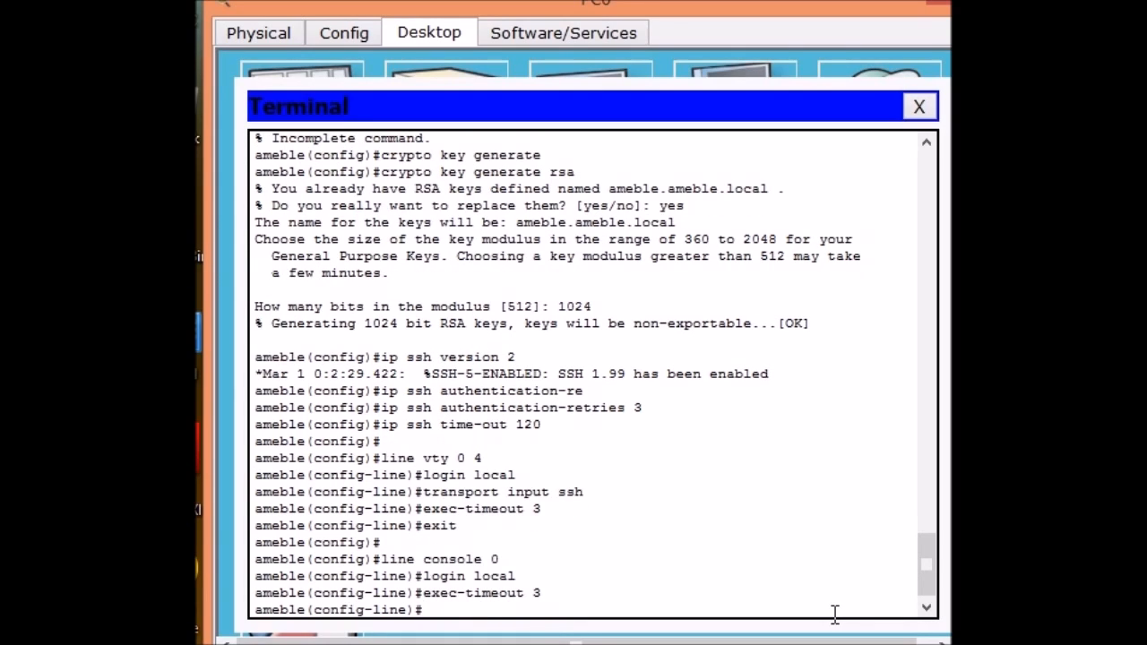
{"action": "key", "text": "enter"}
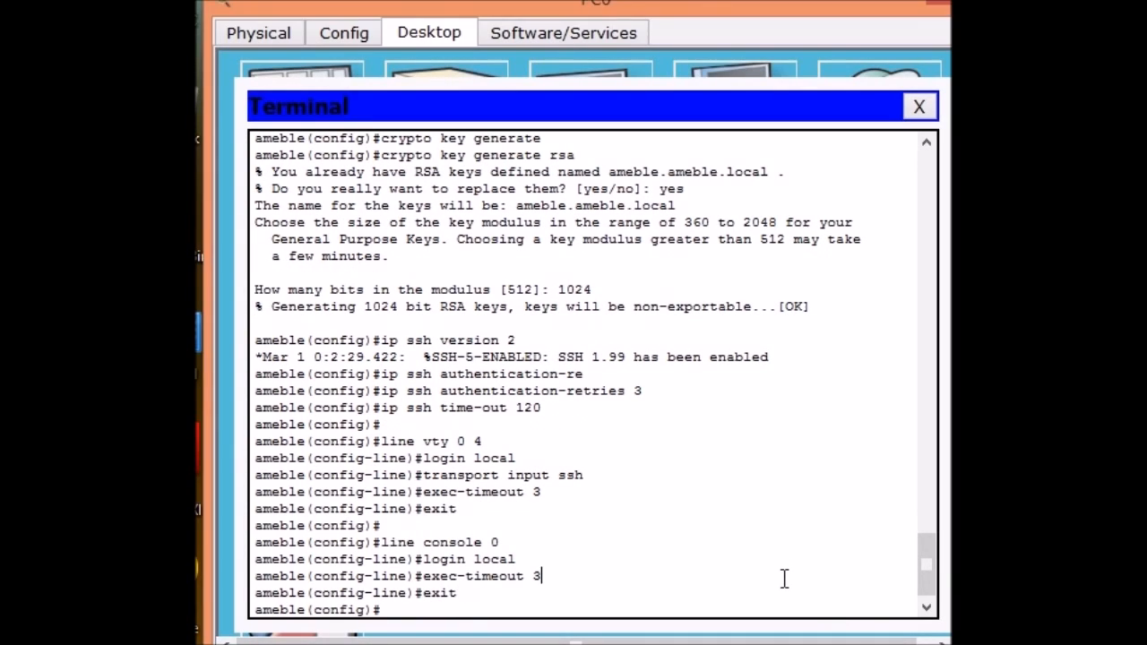
Set the login banner to "Do Not Even Try".
{"action": "type", "text": "banner"}
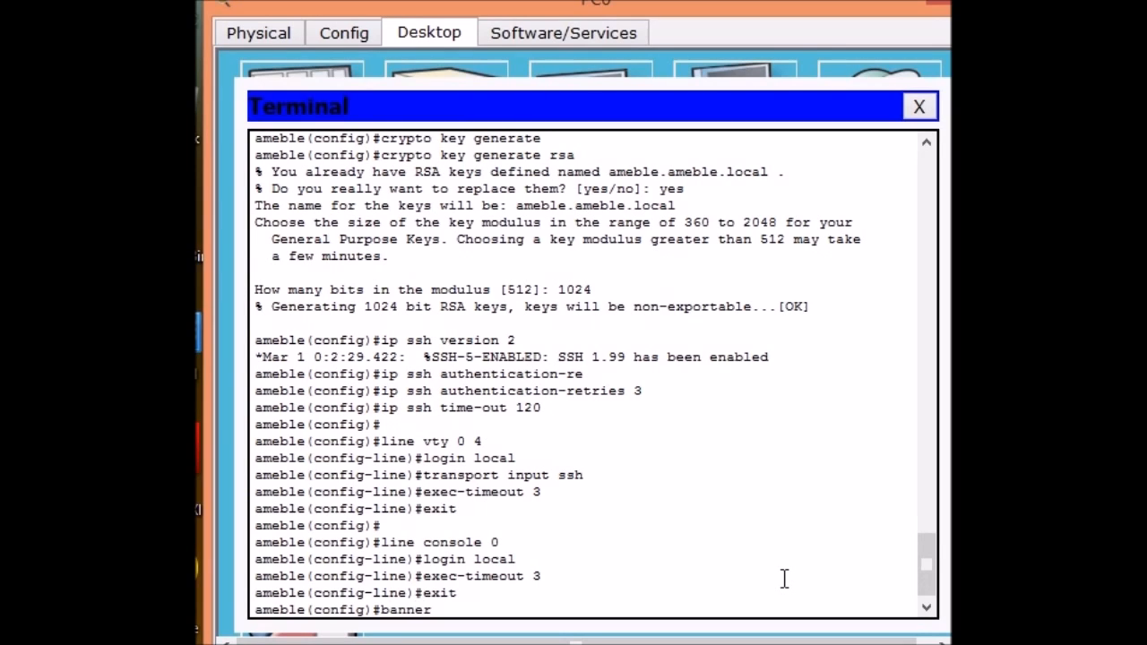
{"action": "type", "text": "login"}
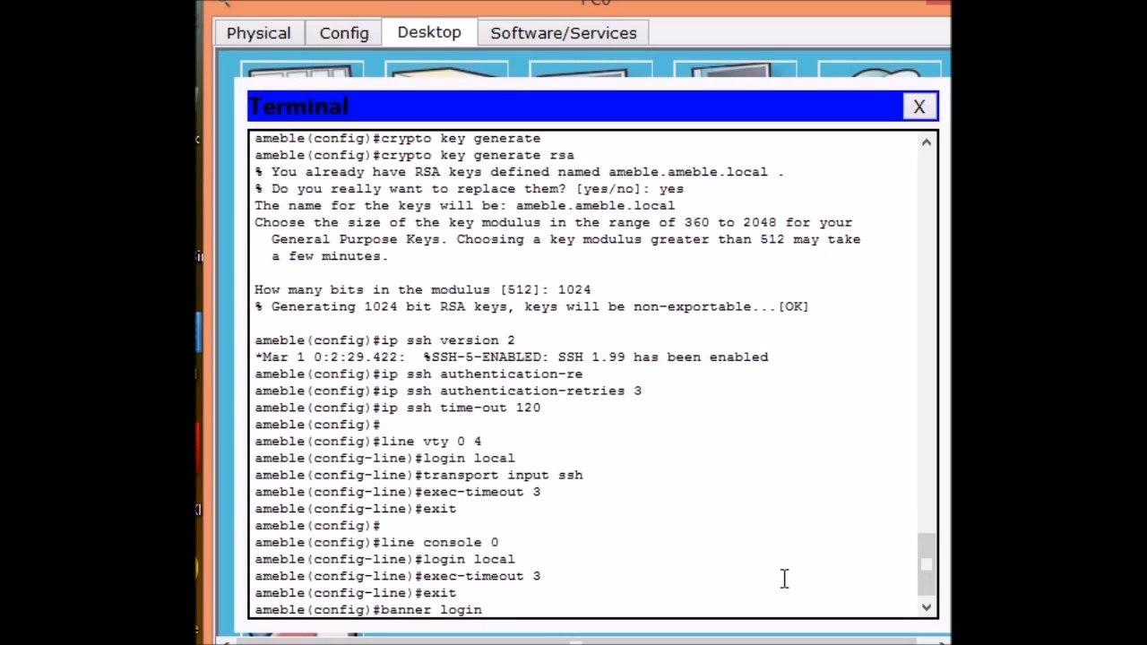
{"action": "type", "text": "\"Do Not"}
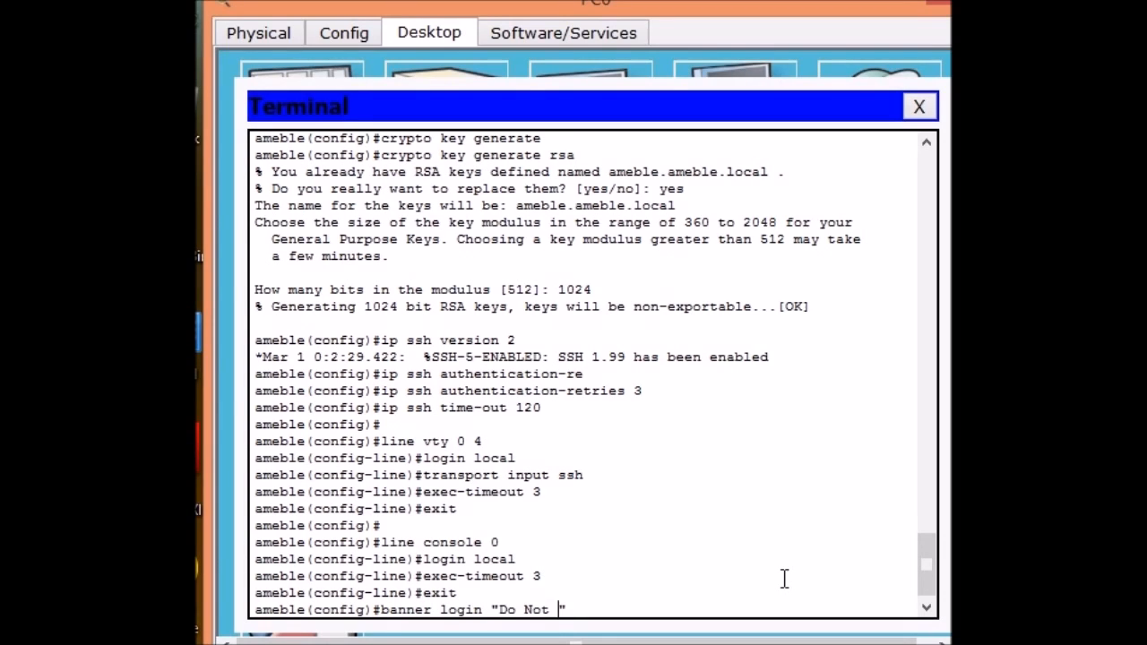
{"action": "type", "text": "Even Tr"}
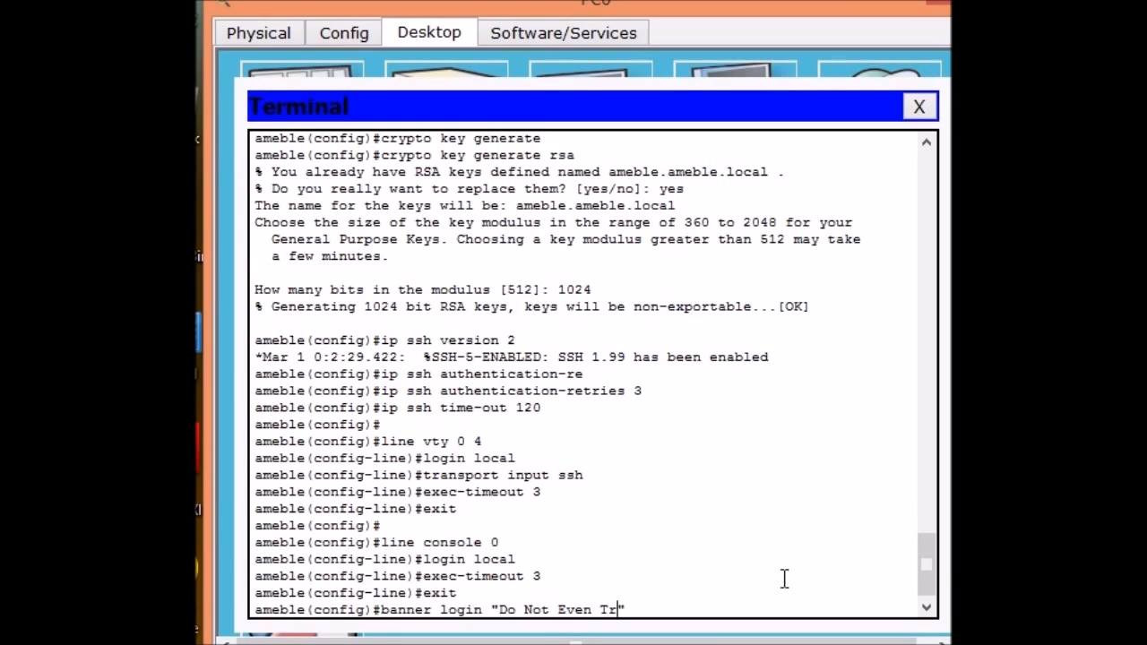
{"action": "type", "text": "y"}
{"action": "key", "text": "enter"}
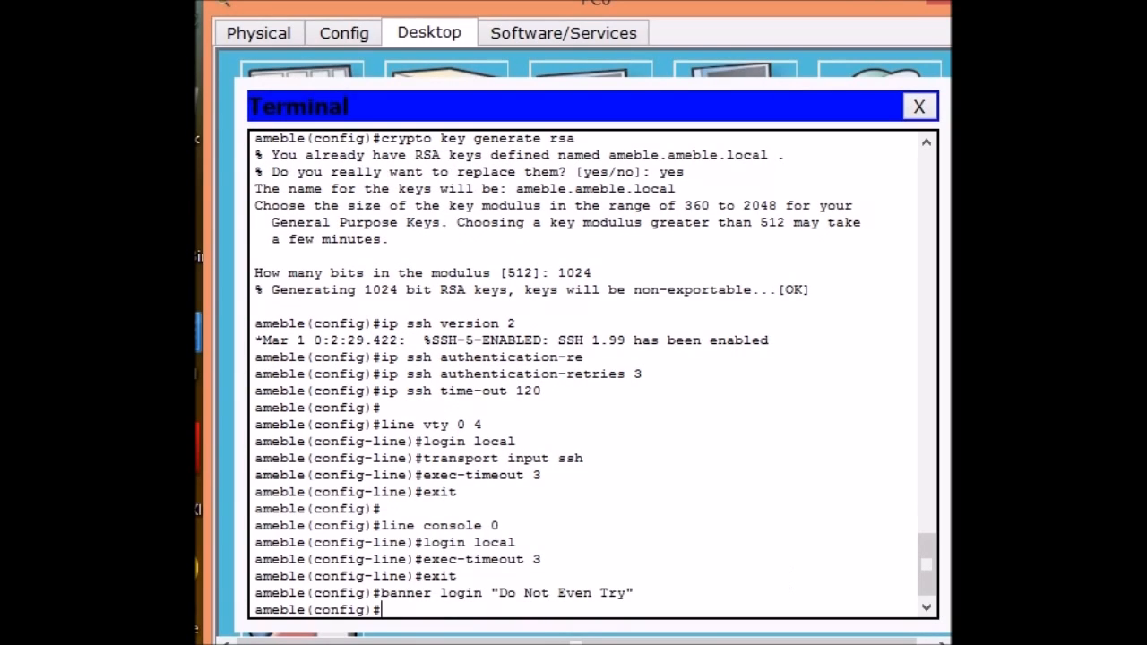
{"action": "mouse_move", "coordinate": [671, 609]}
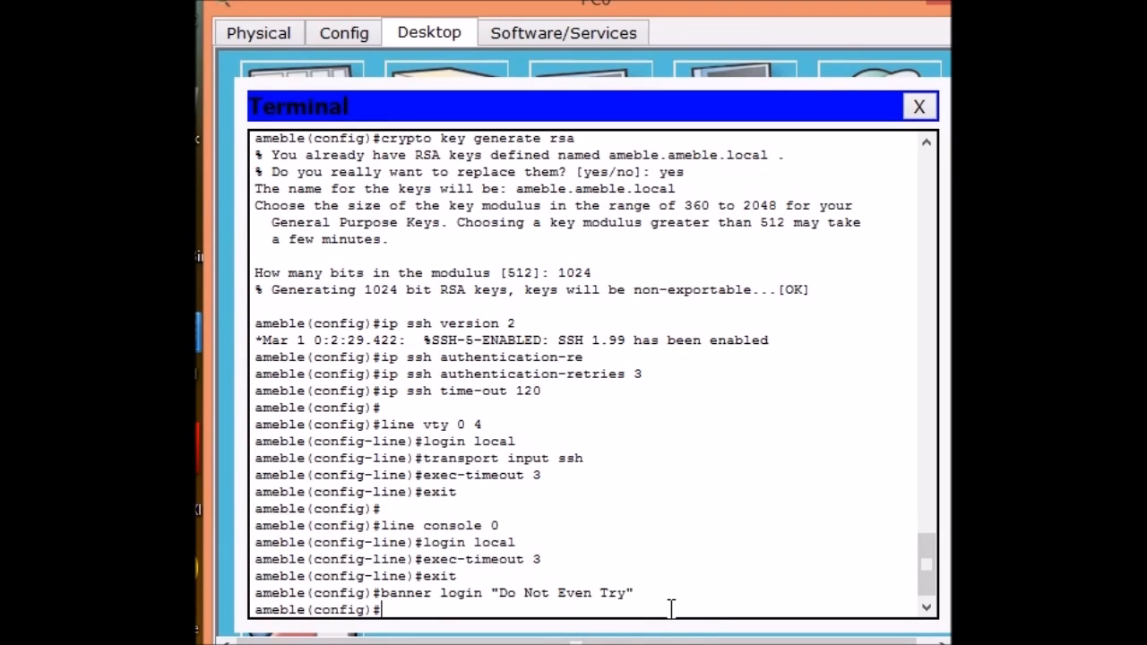
Configure login block-for 10 attempts 3 within 20.
{"action": "type", "text": "login"}
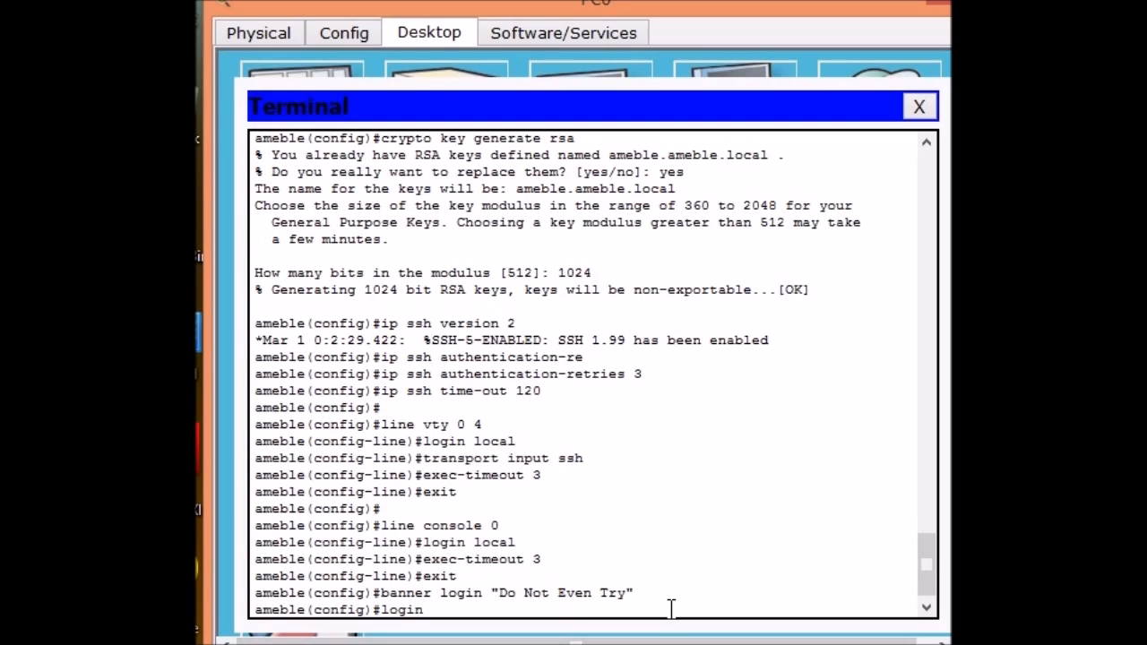
{"action": "type", "text": "block-"}
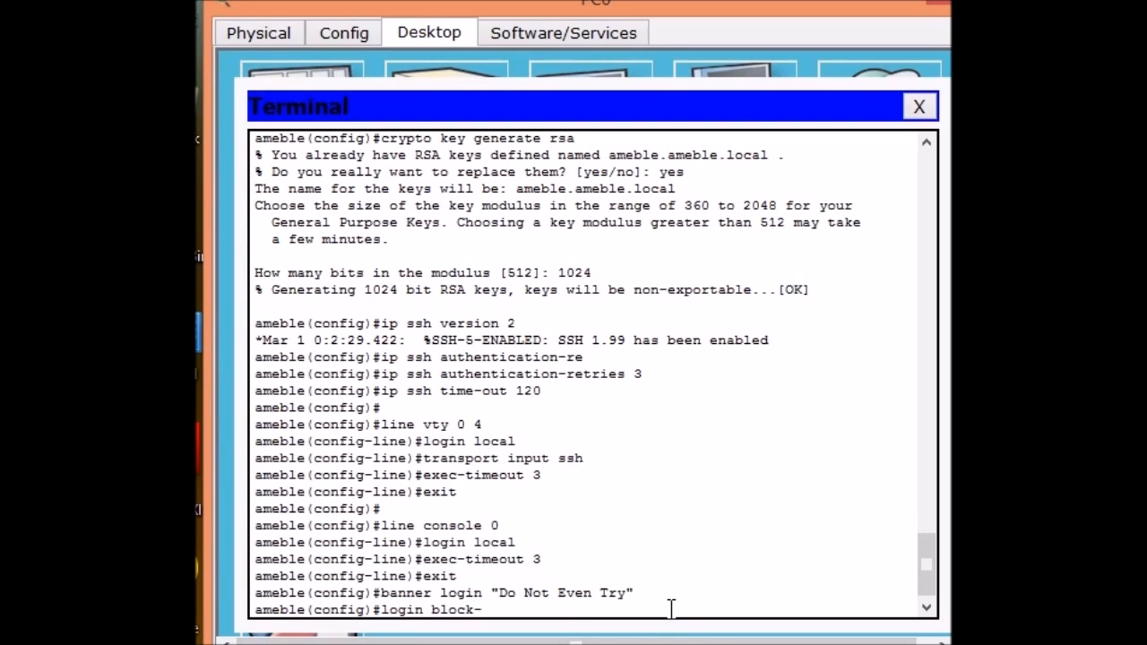
{"action": "type", "text": "for"}
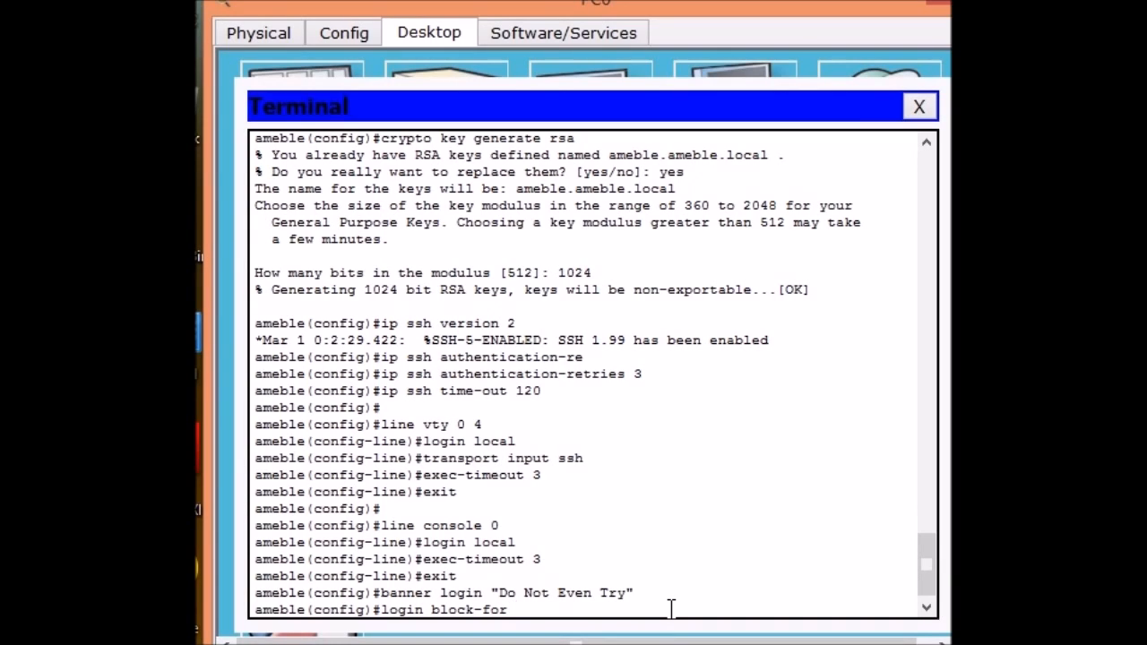
{"action": "type", "text": "10"}
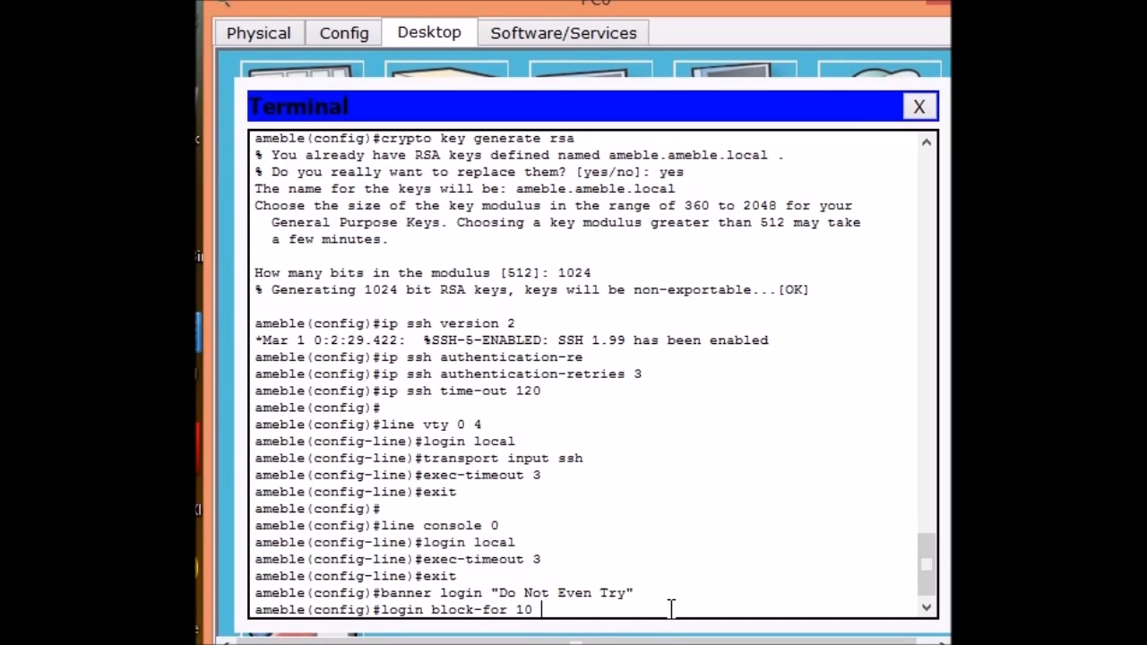
{"action": "type", "text": "attempts"}
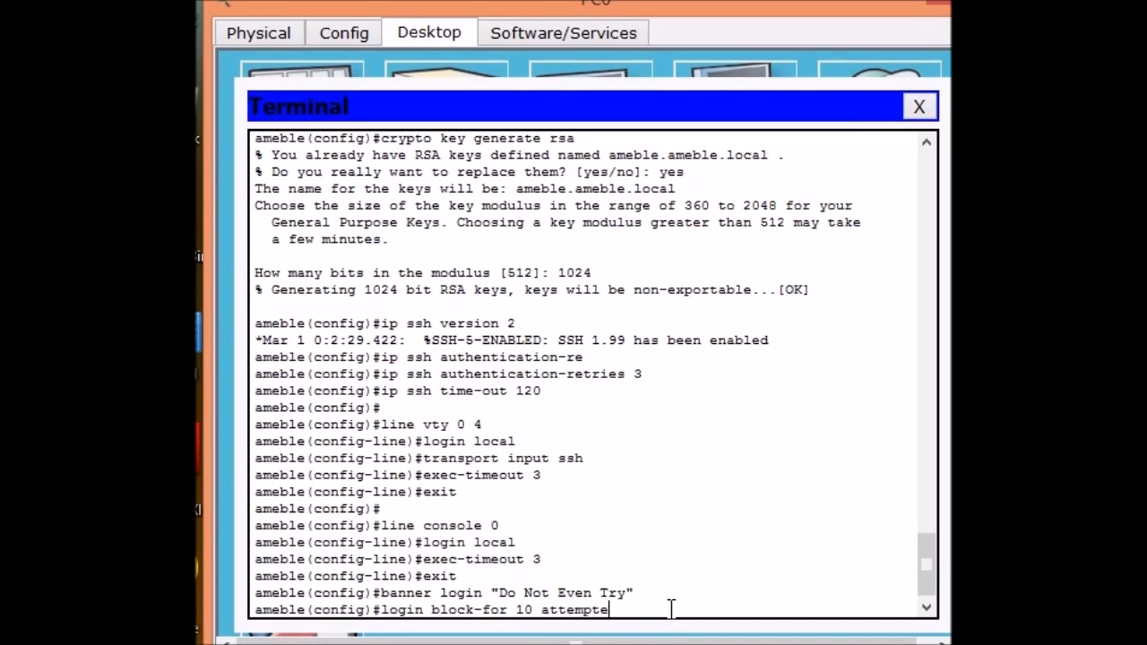
{"action": "type", "text": "s"}
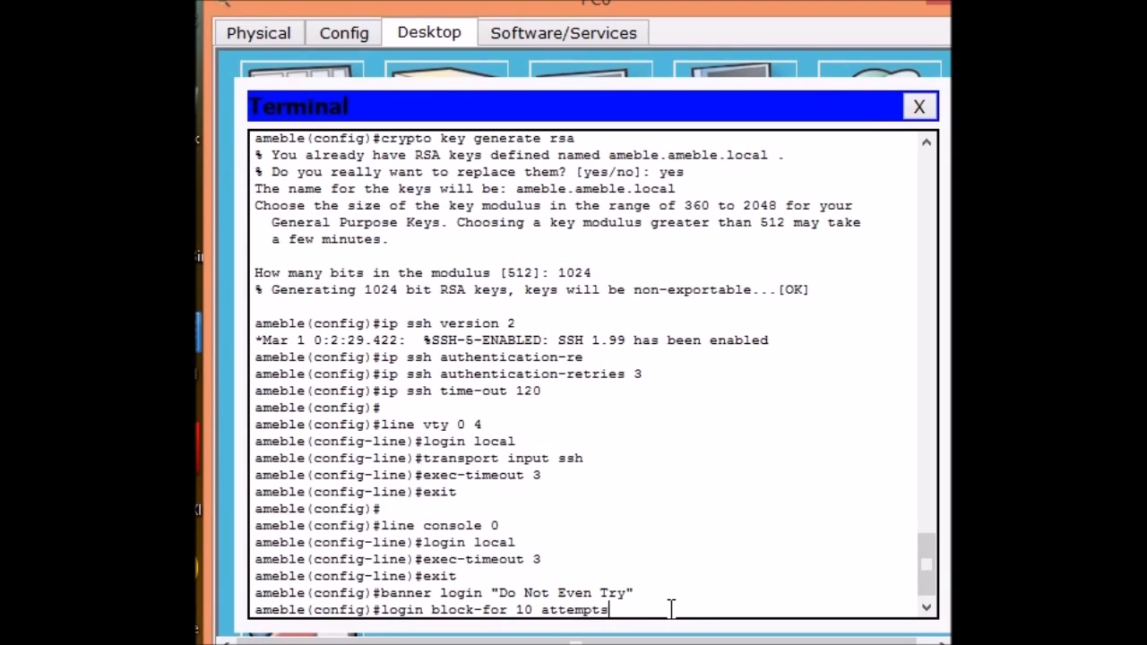
{"action": "type", "text": "3 within 20"}
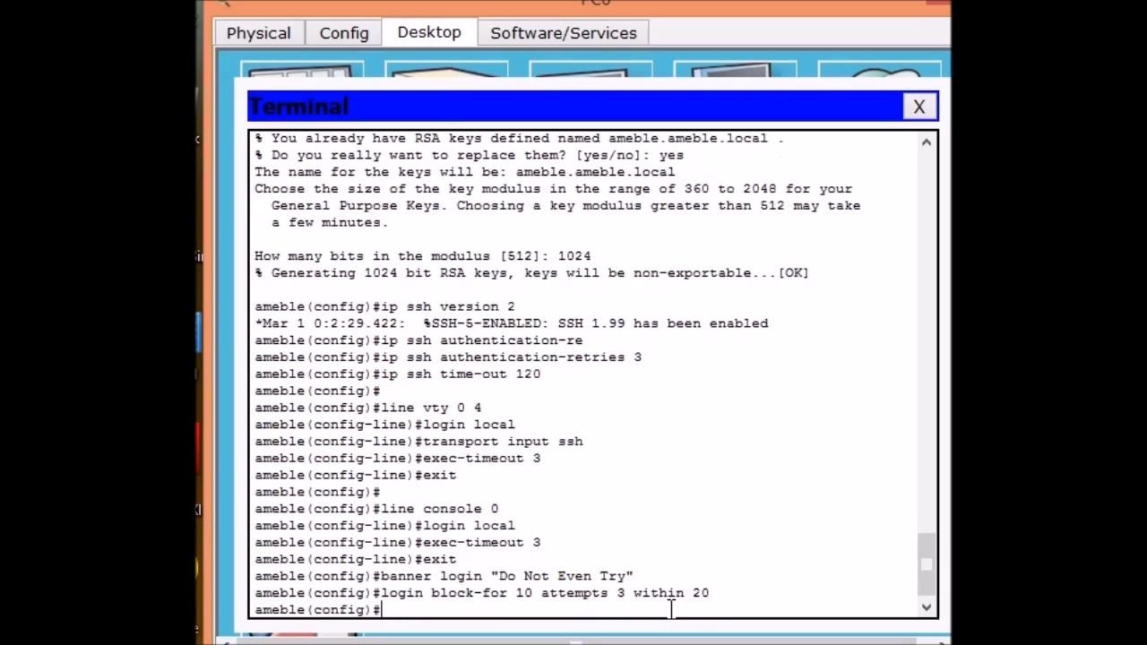
Enable login on-failure logging, then begin copying the running config to startup.
{"action": "type", "text": "lo"}
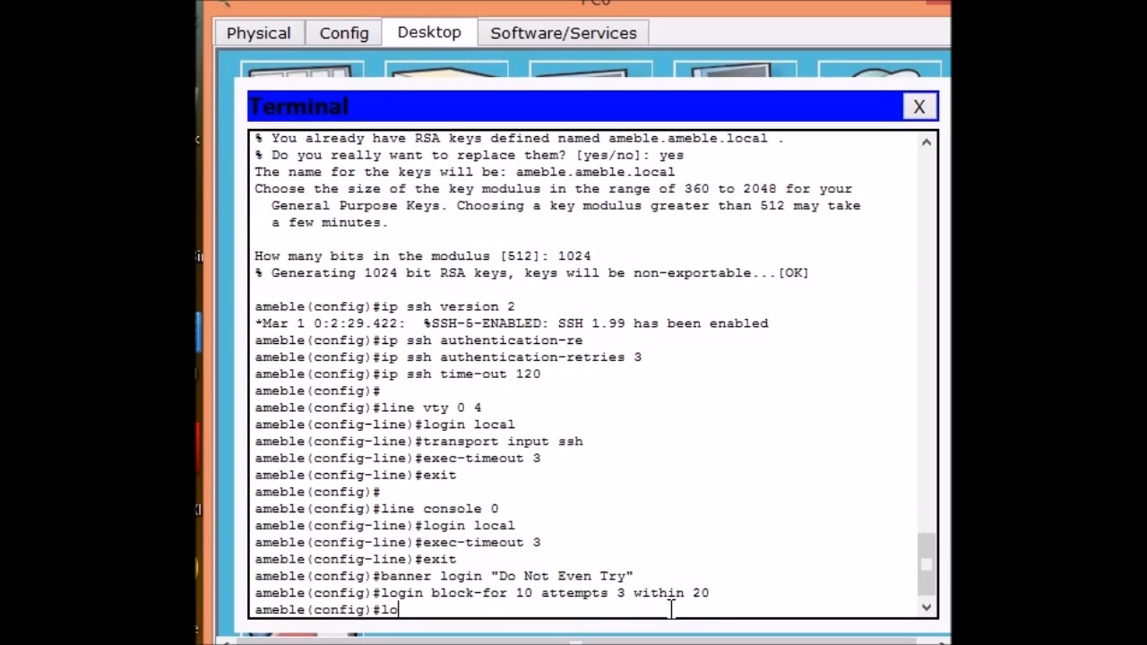
{"action": "type", "text": "gin"}
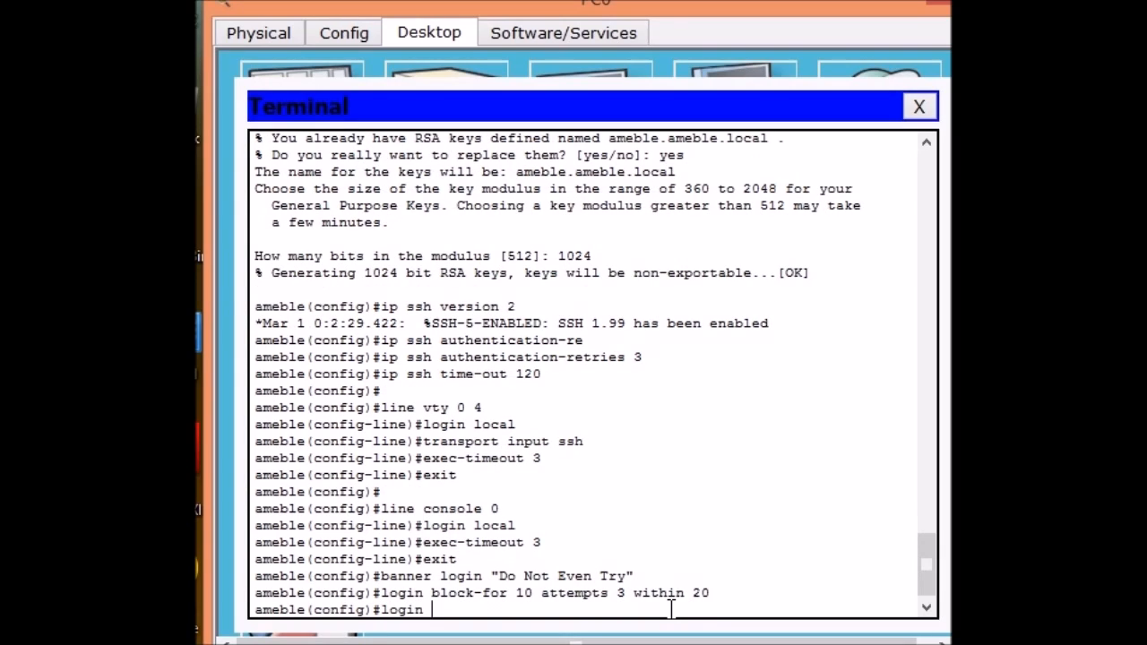
{"action": "type", "text": "on-fai"}
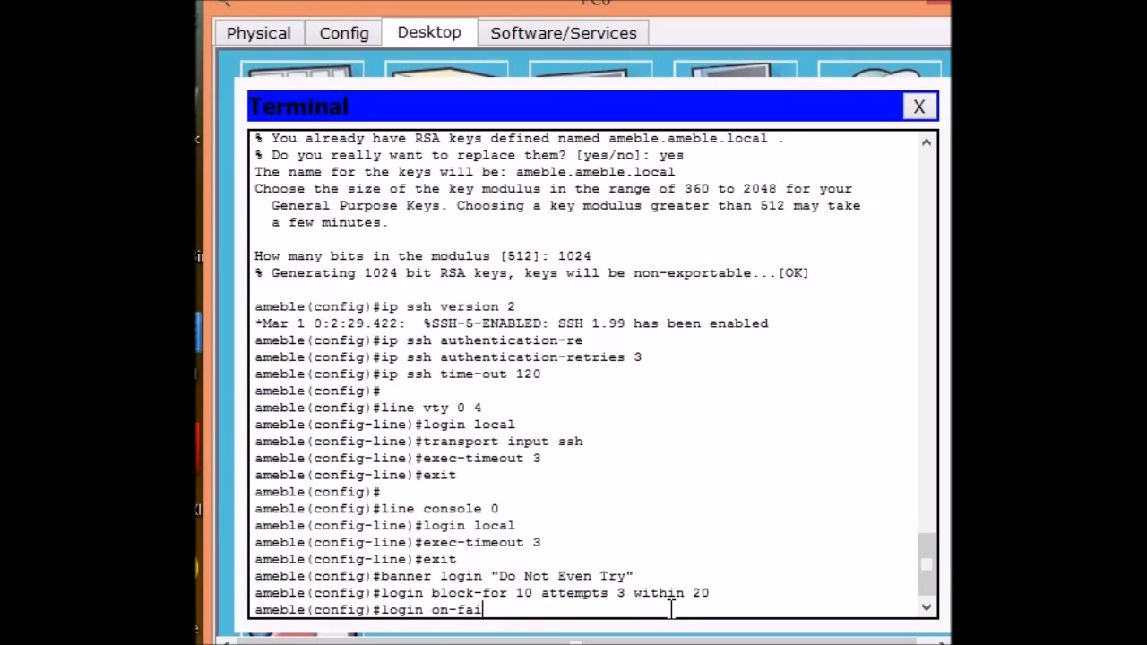
{"action": "type", "text": "lure log"}
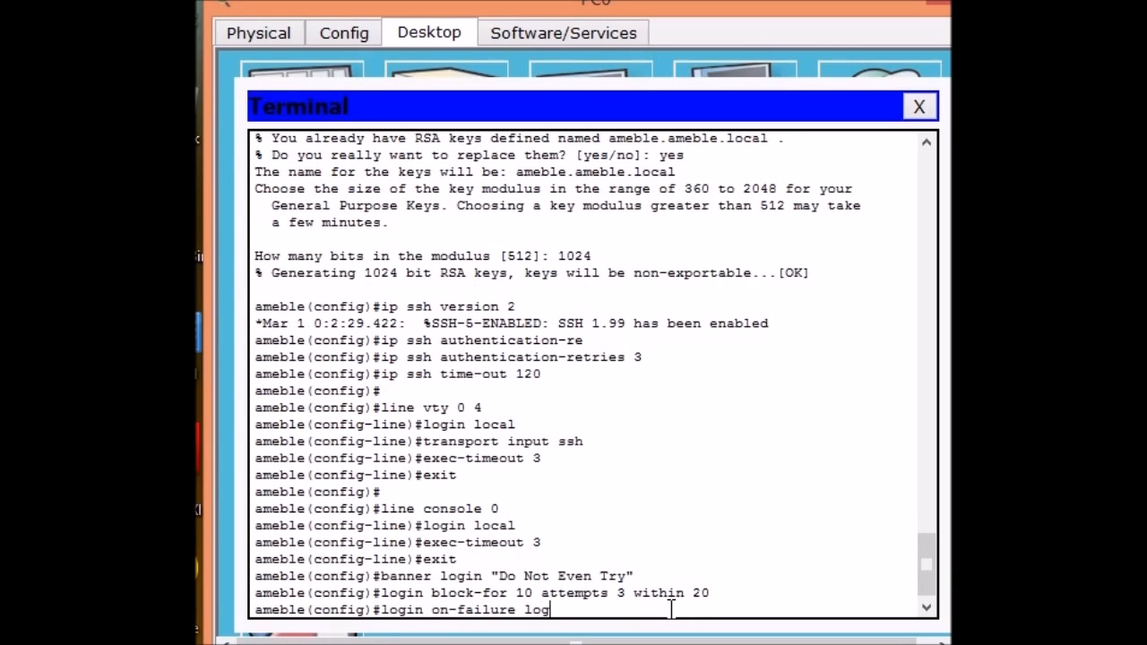
{"action": "key", "text": "enter"}
{"action": "type", "text": "login on-success log"}
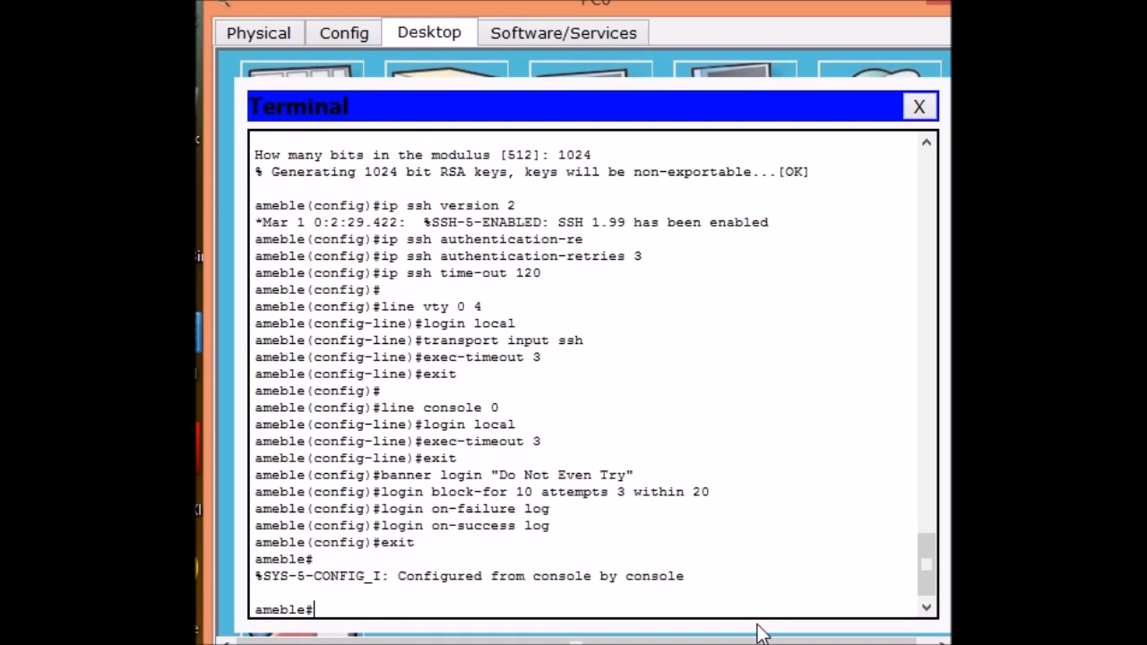
{"action": "type", "text": "cop"}
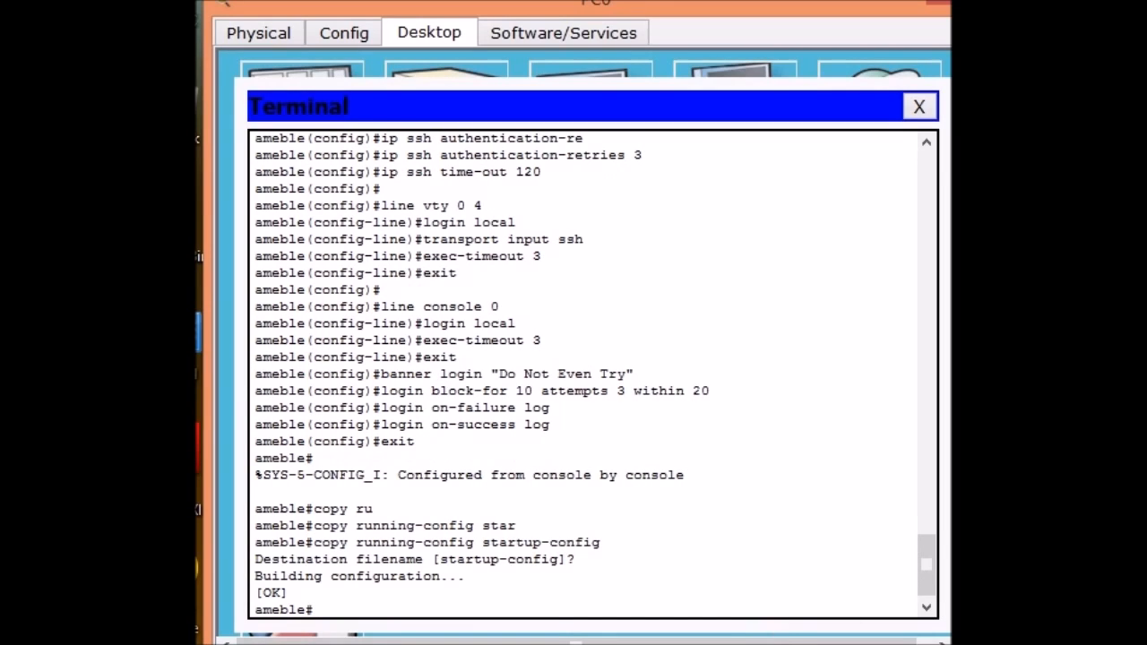
{"action": "mouse_move", "coordinate": [850, 600]}
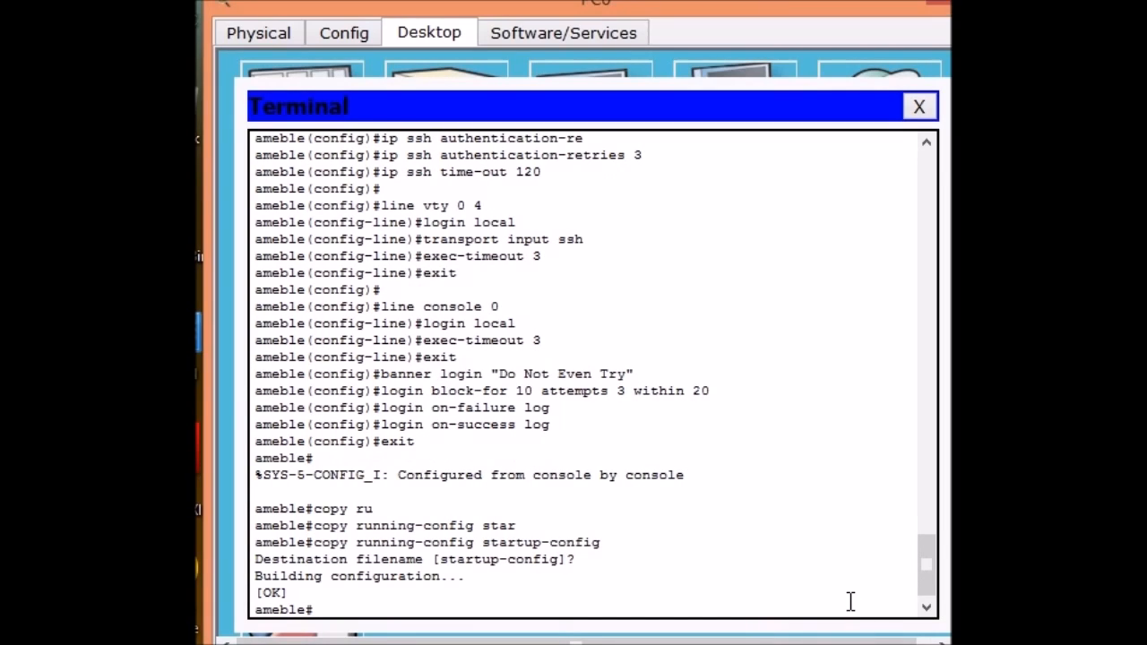